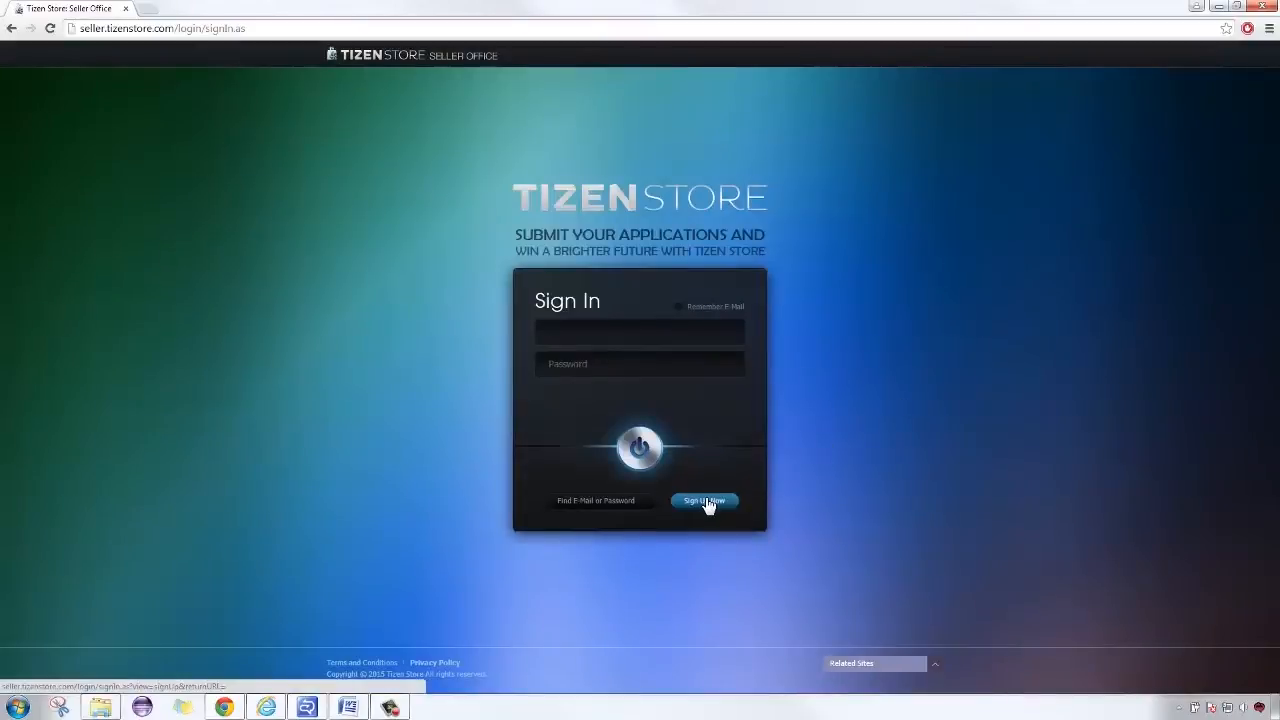
# Begin a new seller sign-up and choose to register as a private seller
pyautogui.click(704, 501)
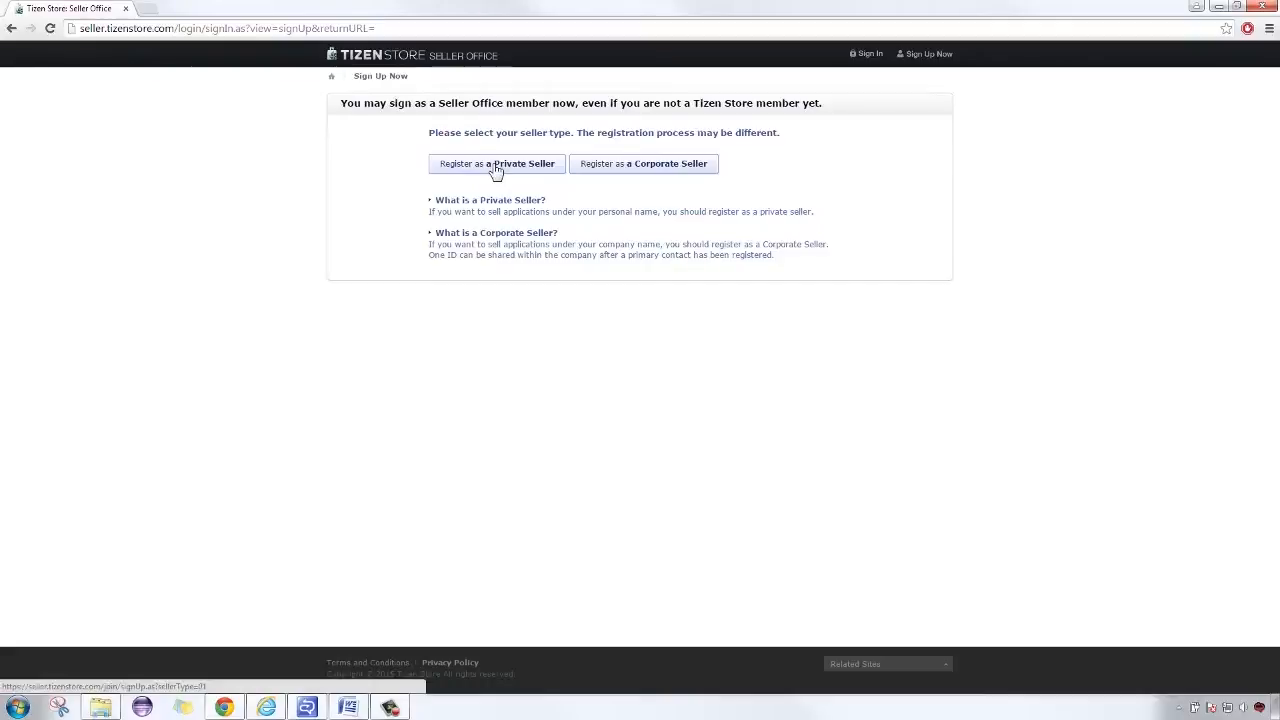
pyautogui.click(496, 163)
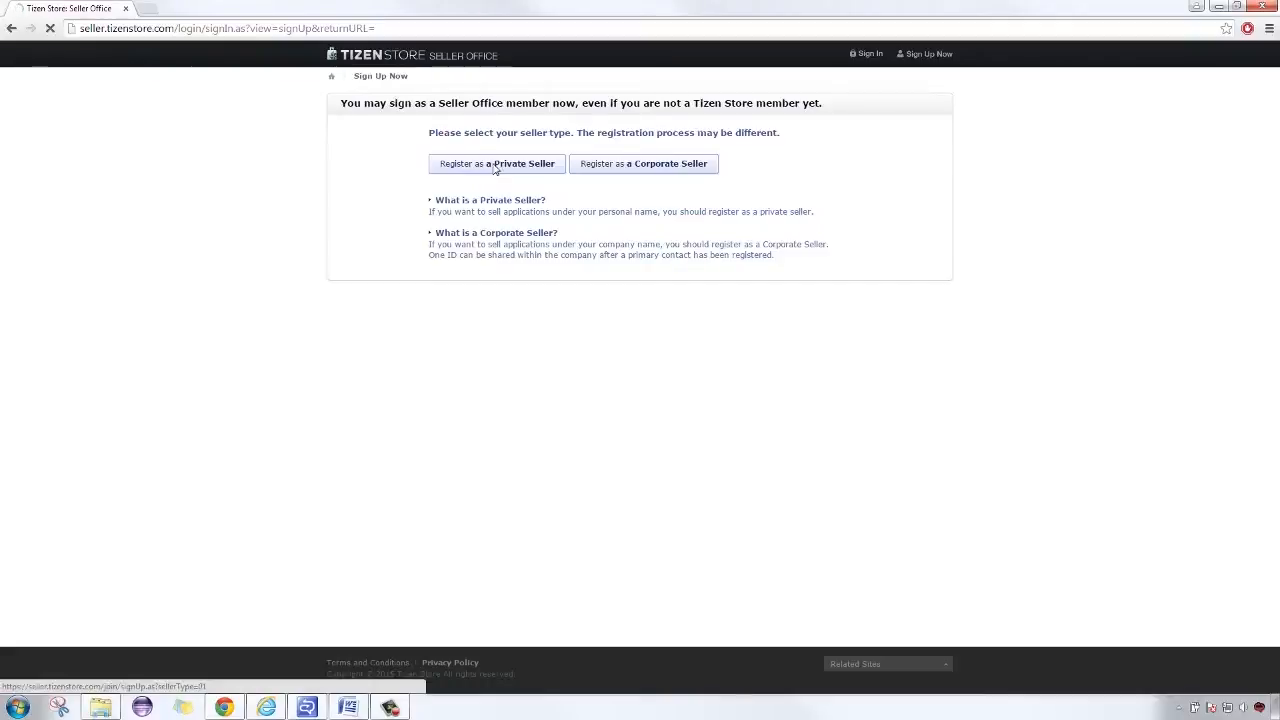
pyautogui.click(496, 163)
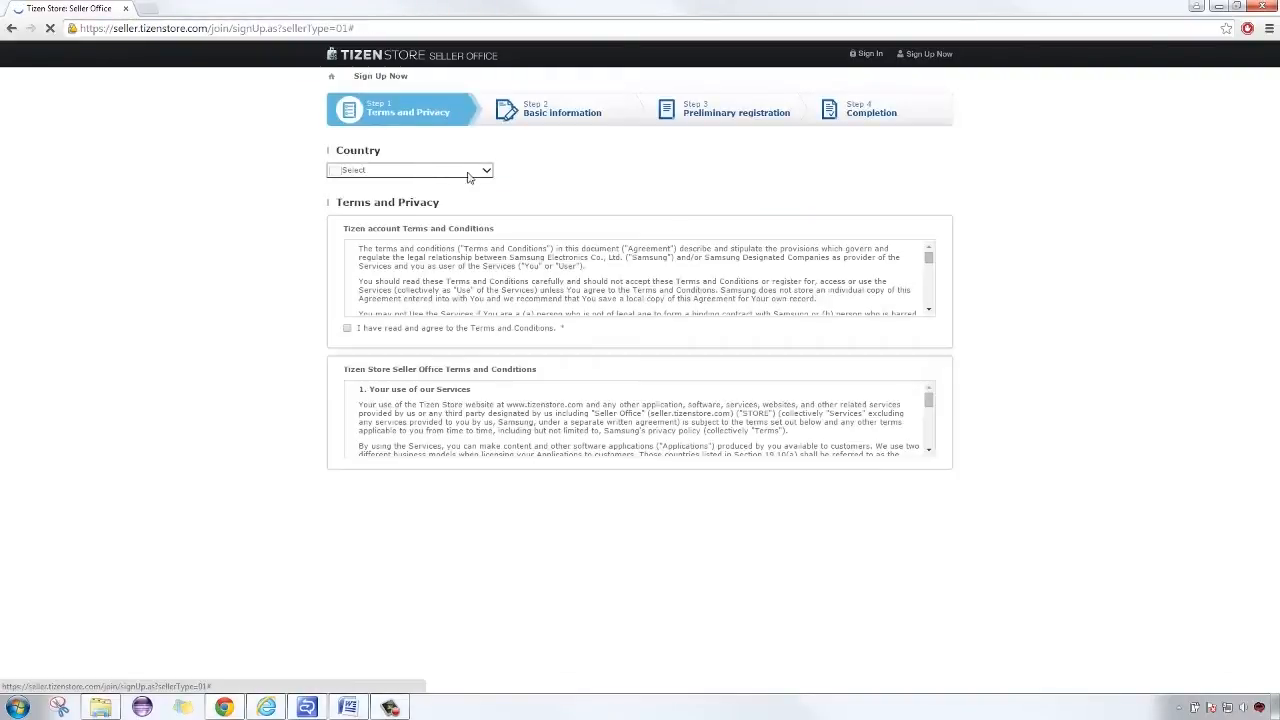
pyautogui.moveTo(596, 202)
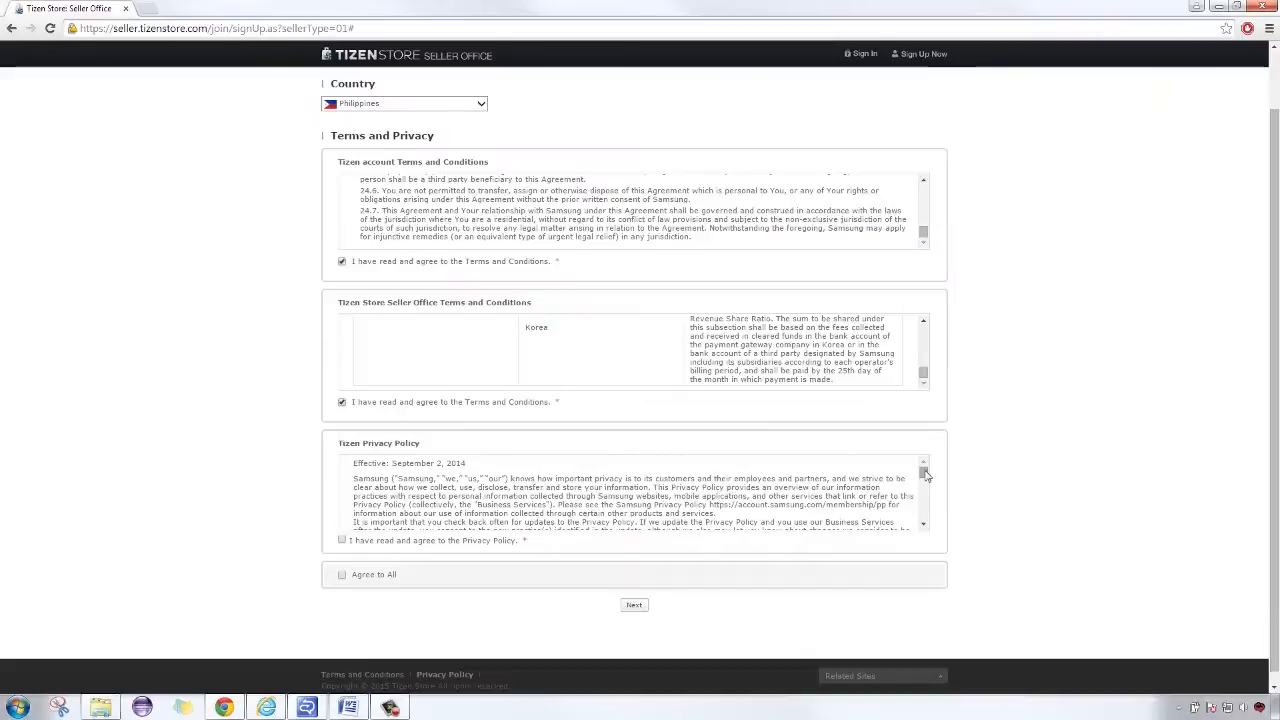
# Accept the Tizen Privacy Policy and terms for Philippines and continue to basic information
pyautogui.scroll(-3)
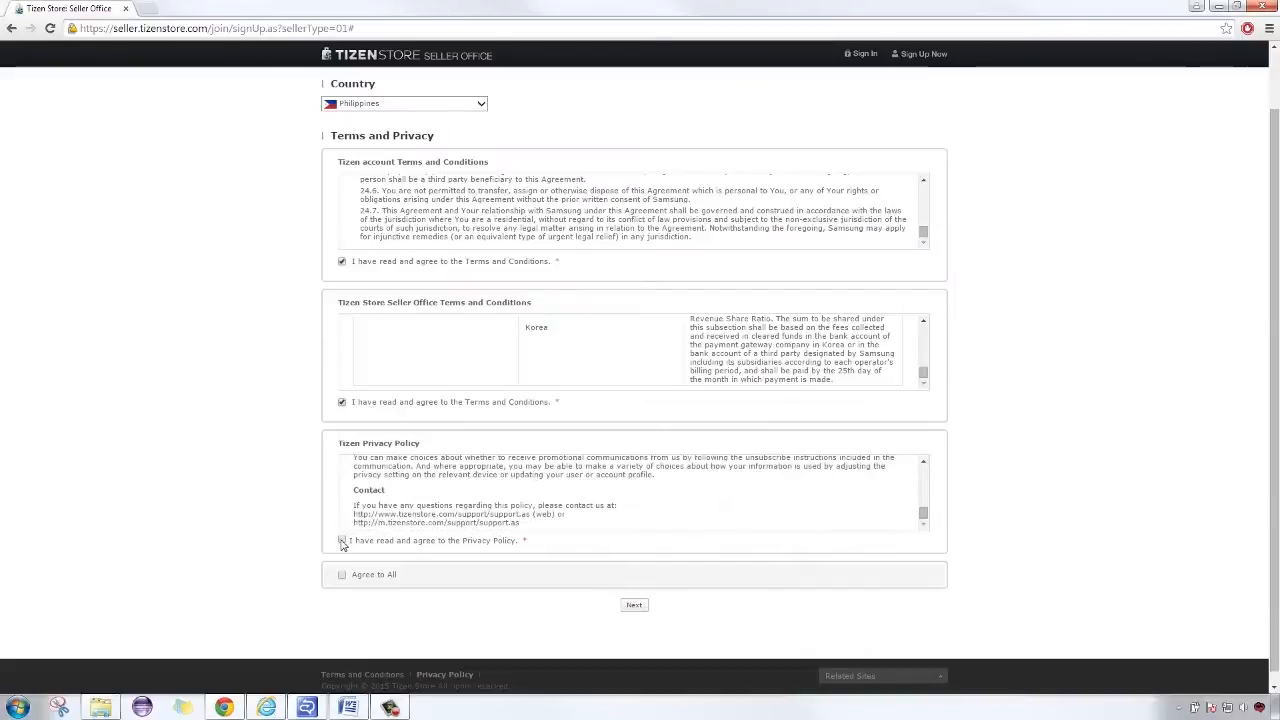
pyautogui.click(342, 540)
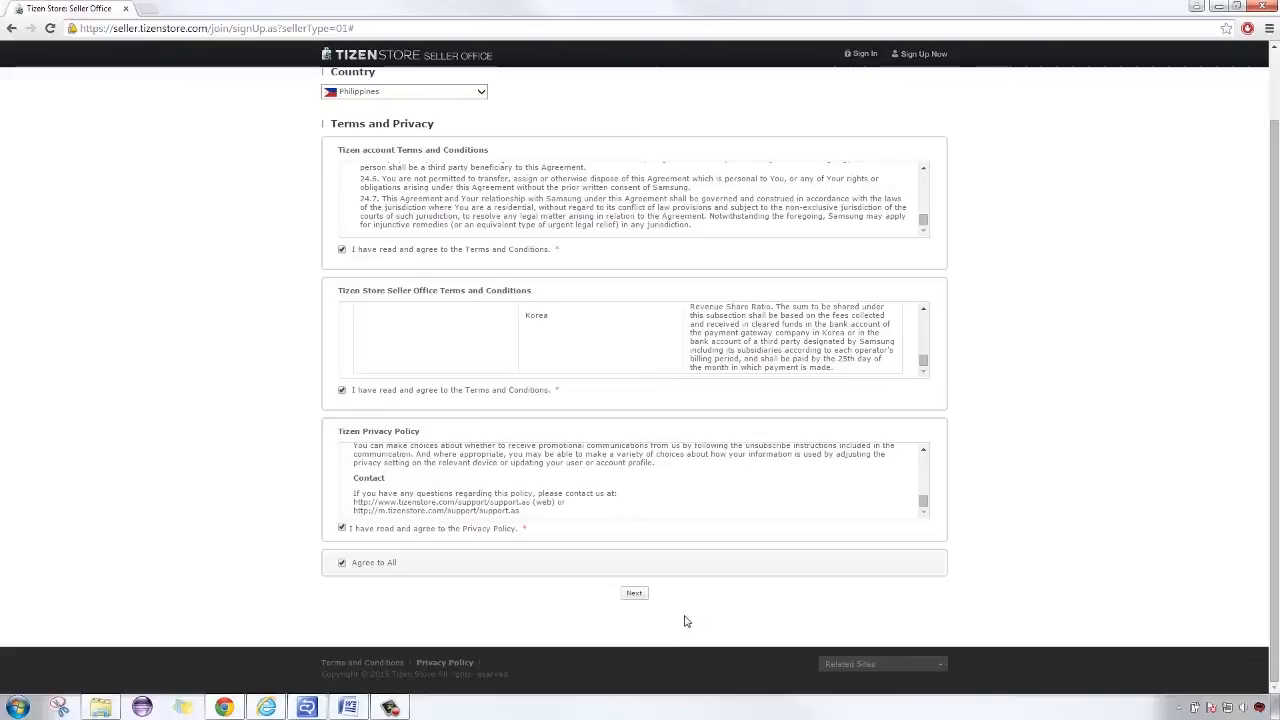
pyautogui.click(634, 592)
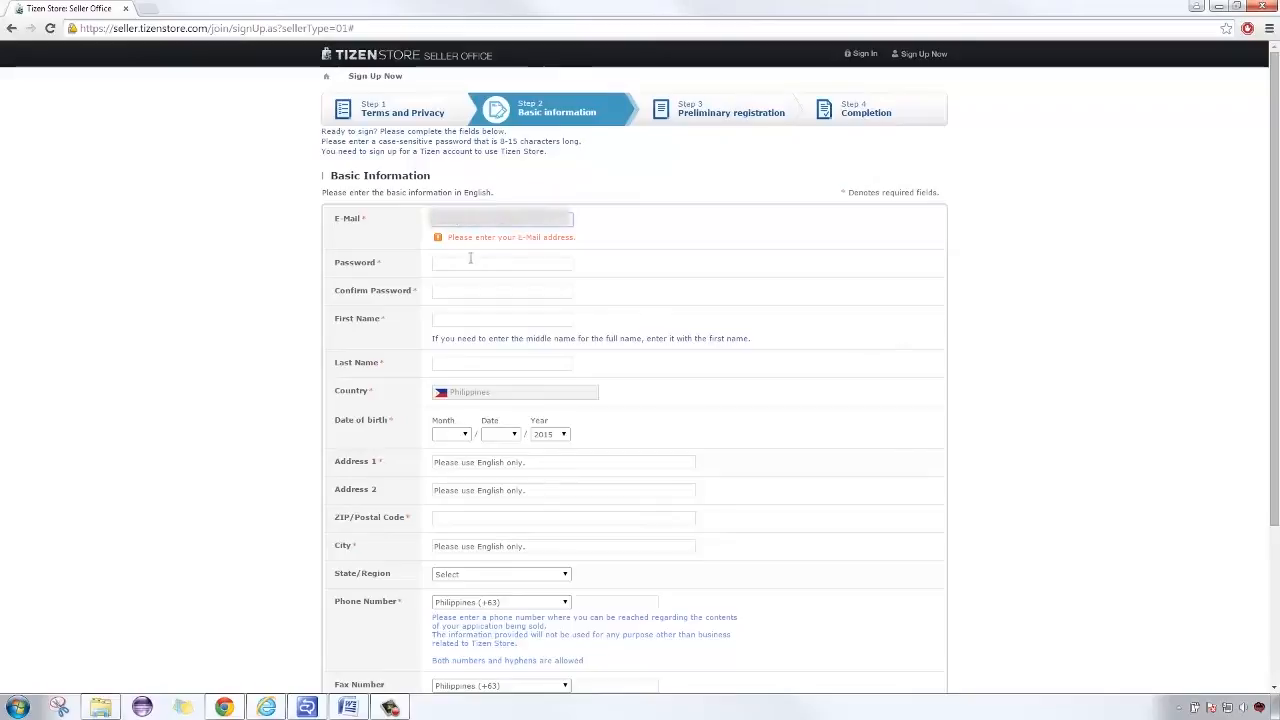
# Enter the account password and name details, last name 'Tagui', and submit
pyautogui.click(501, 247)
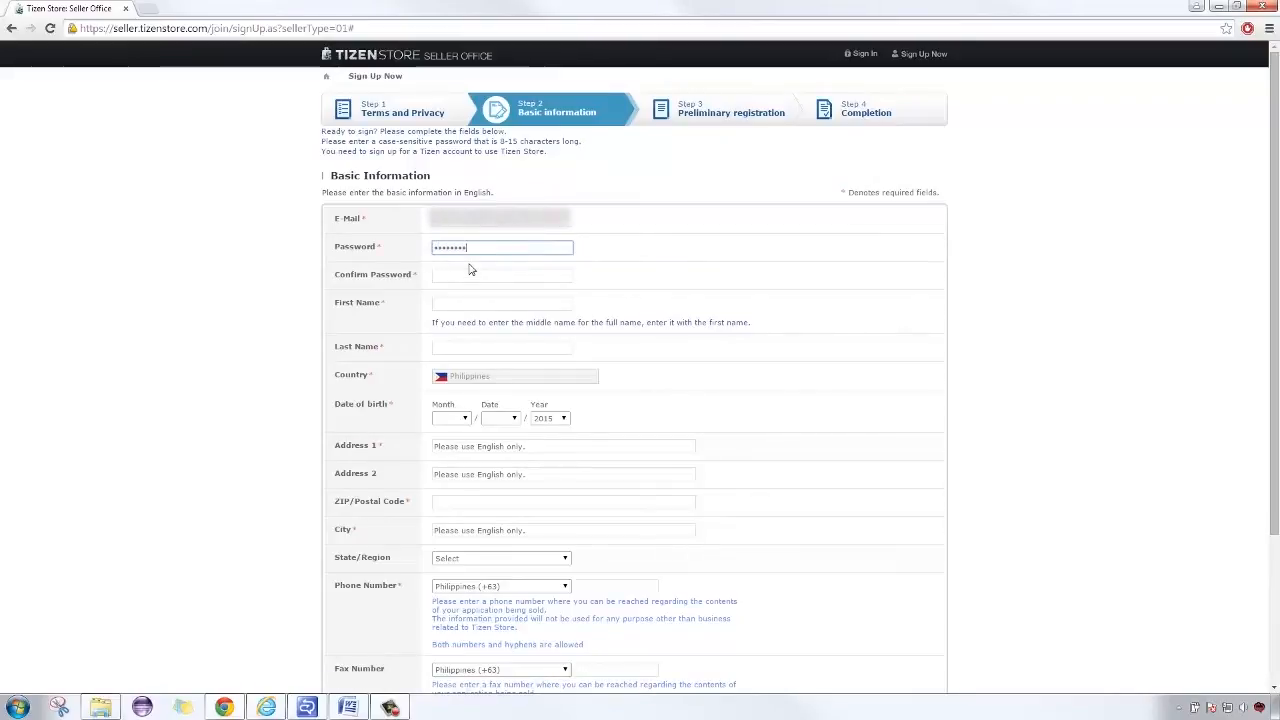
pyautogui.write('•••')
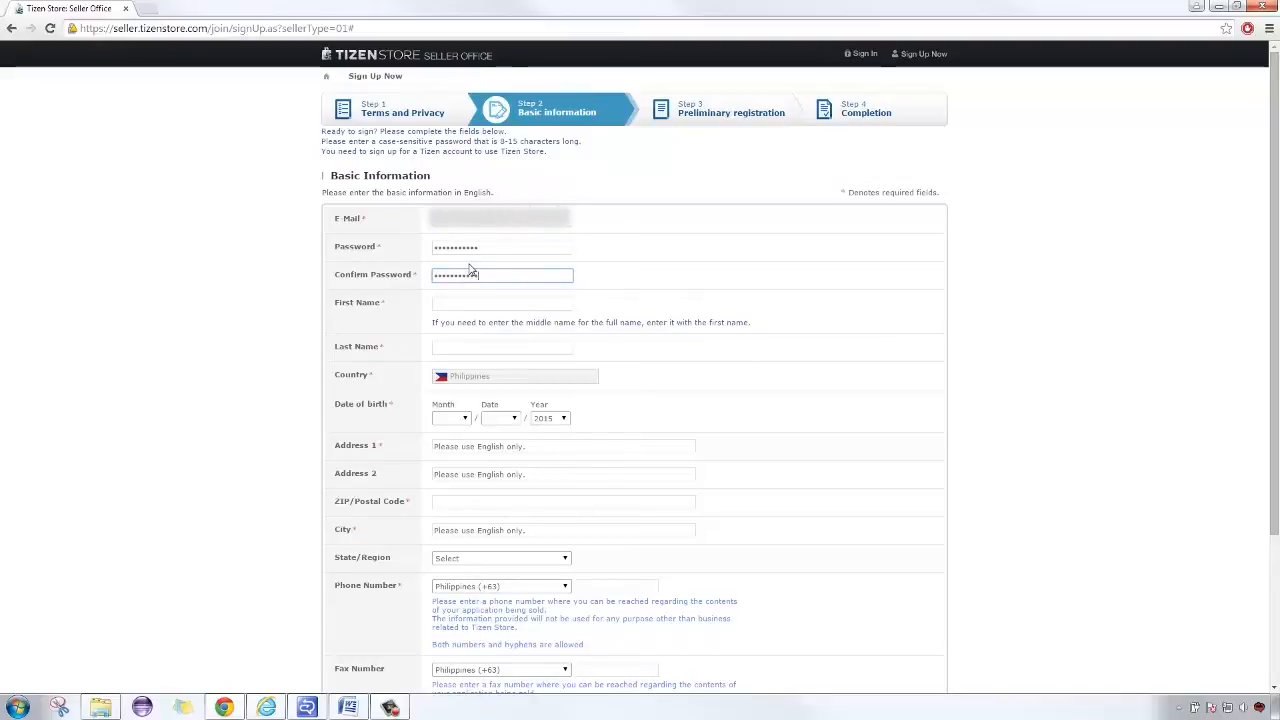
pyautogui.click(502, 303)
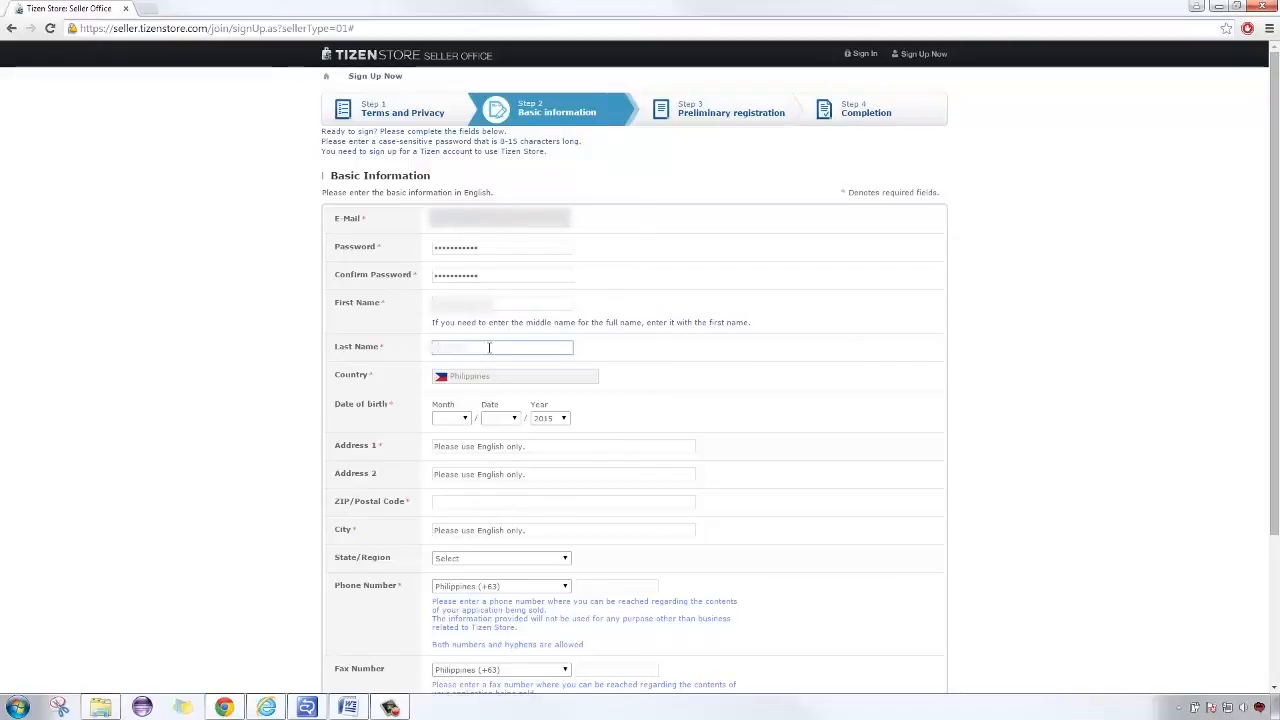
pyautogui.click(450, 418)
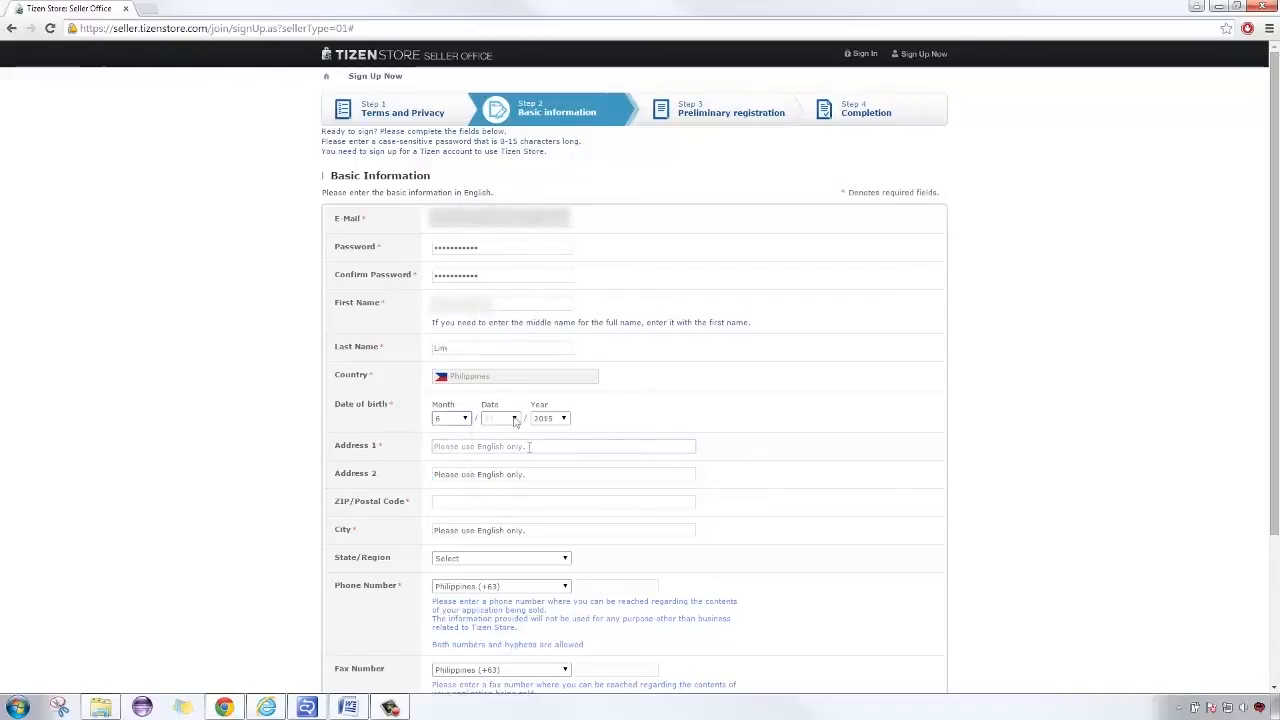
pyautogui.write('Tagui')
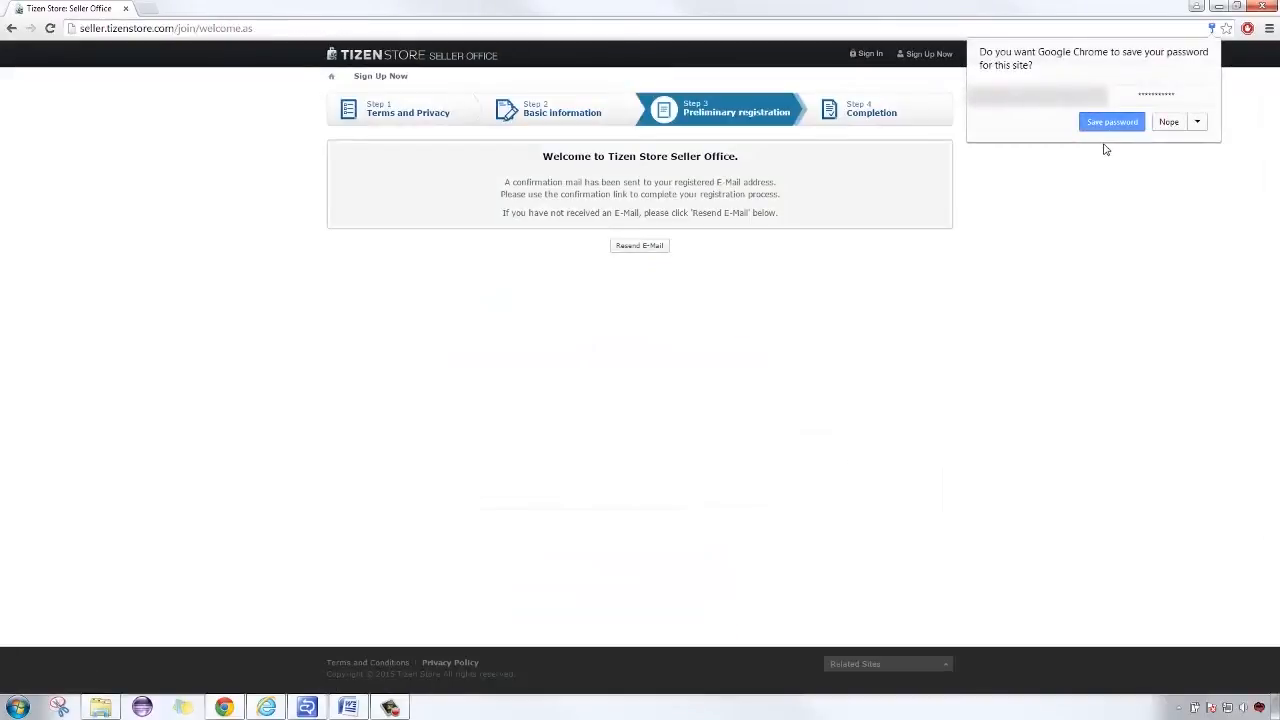
# Sign in with the password to activate the account, declining Chrome's save-password offer
pyautogui.click(1168, 121)
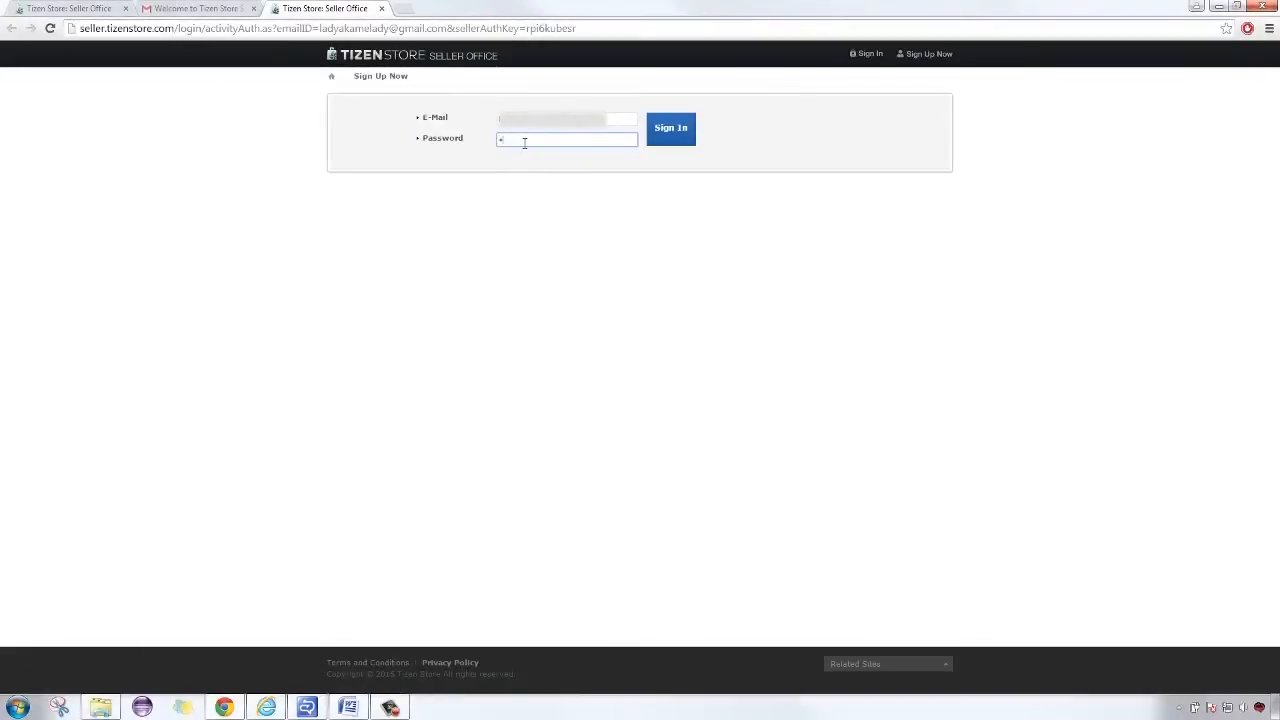
pyautogui.write('password')
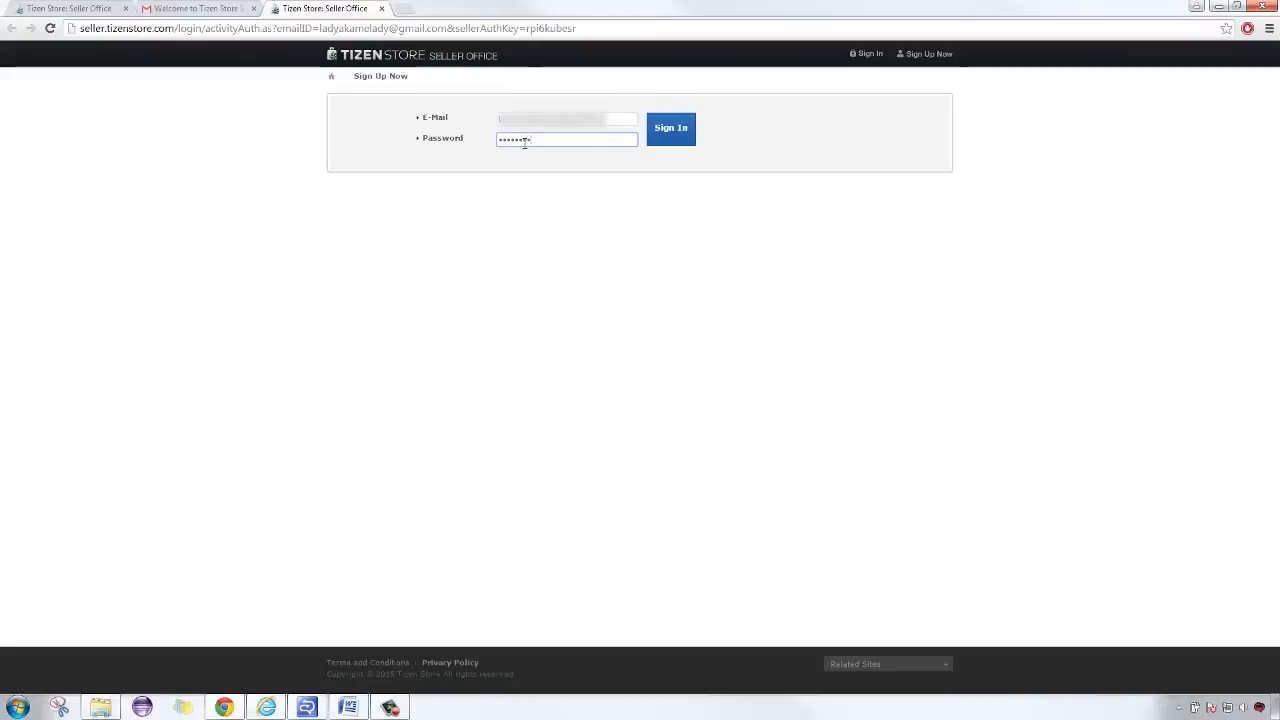
pyautogui.write('••••')
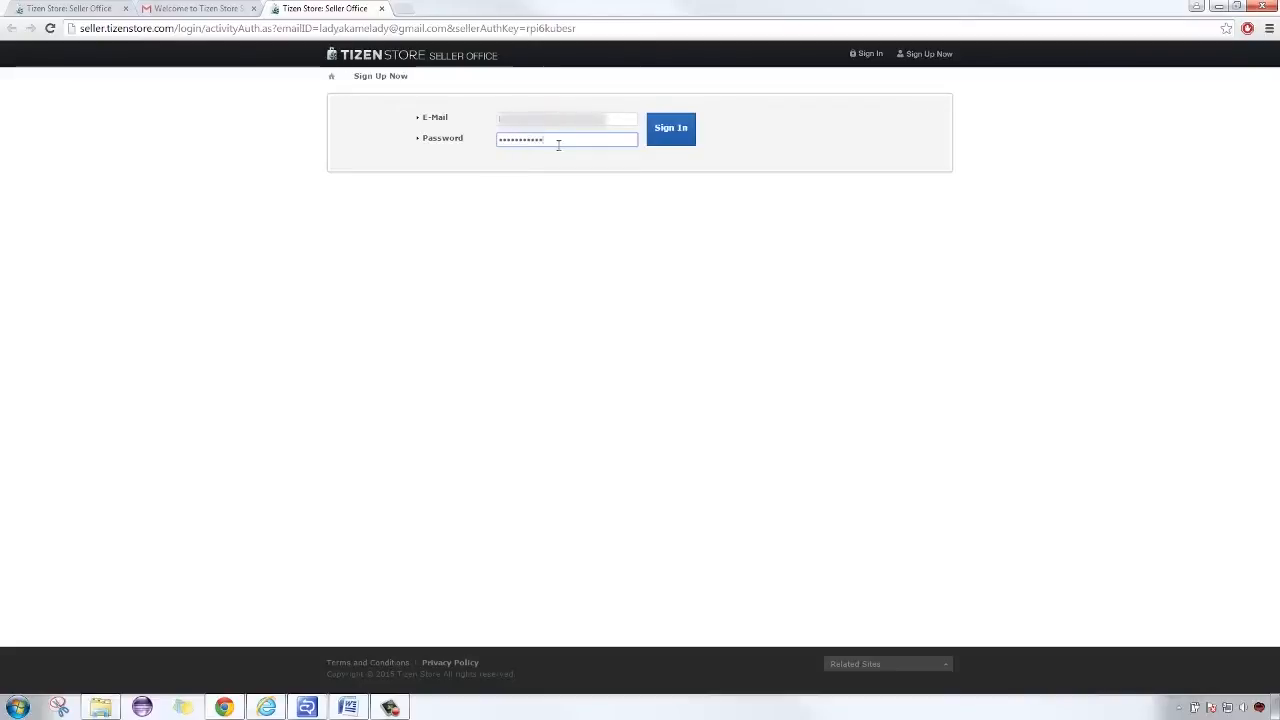
pyautogui.click(671, 128)
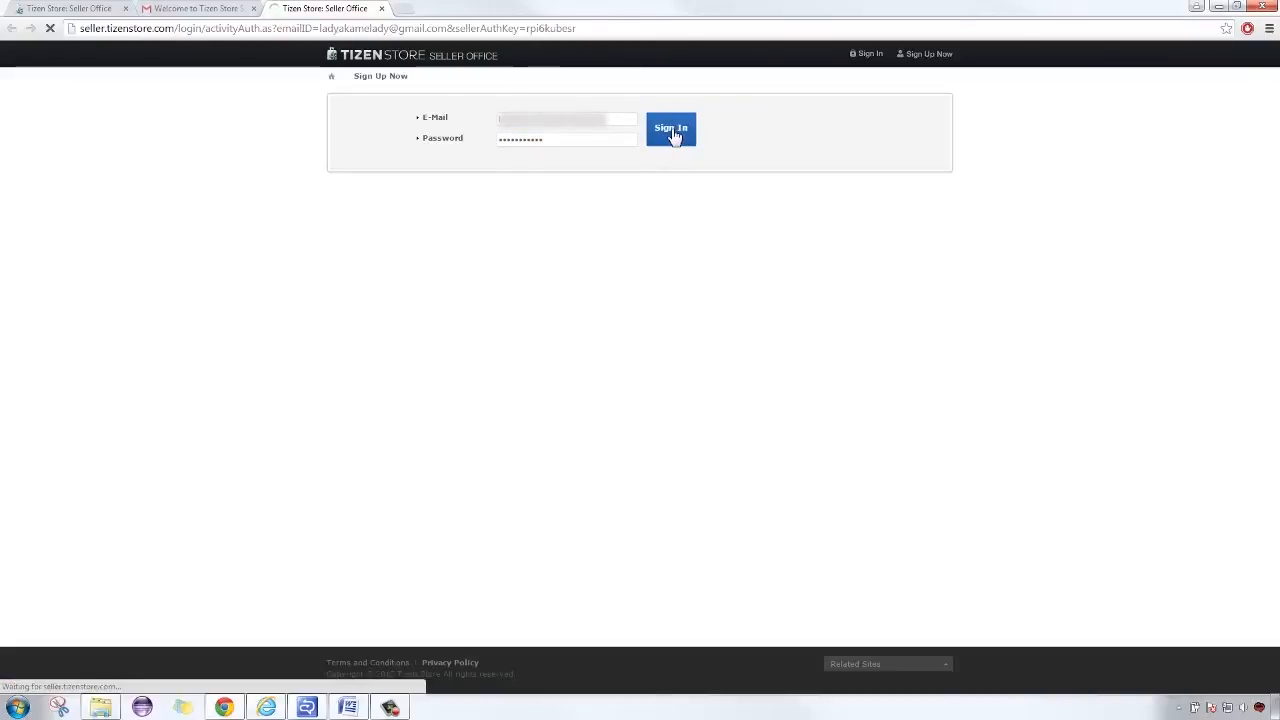
pyautogui.click(671, 128)
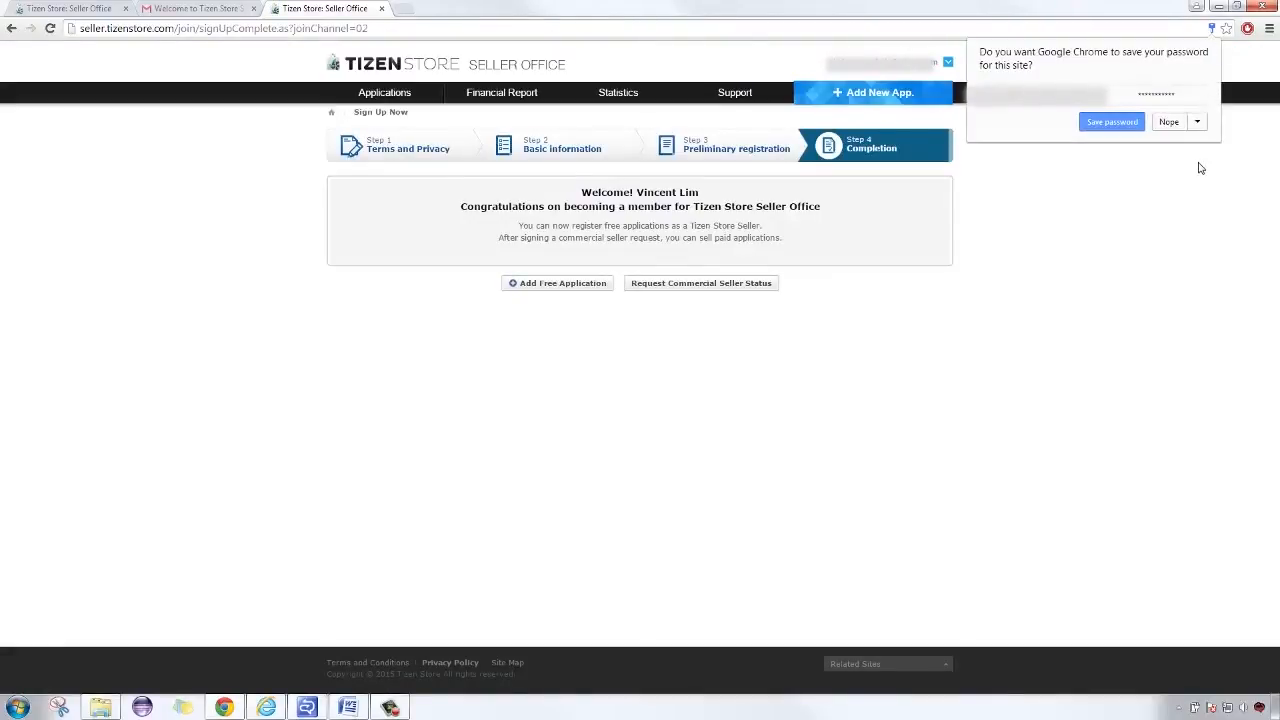
pyautogui.click(1168, 121)
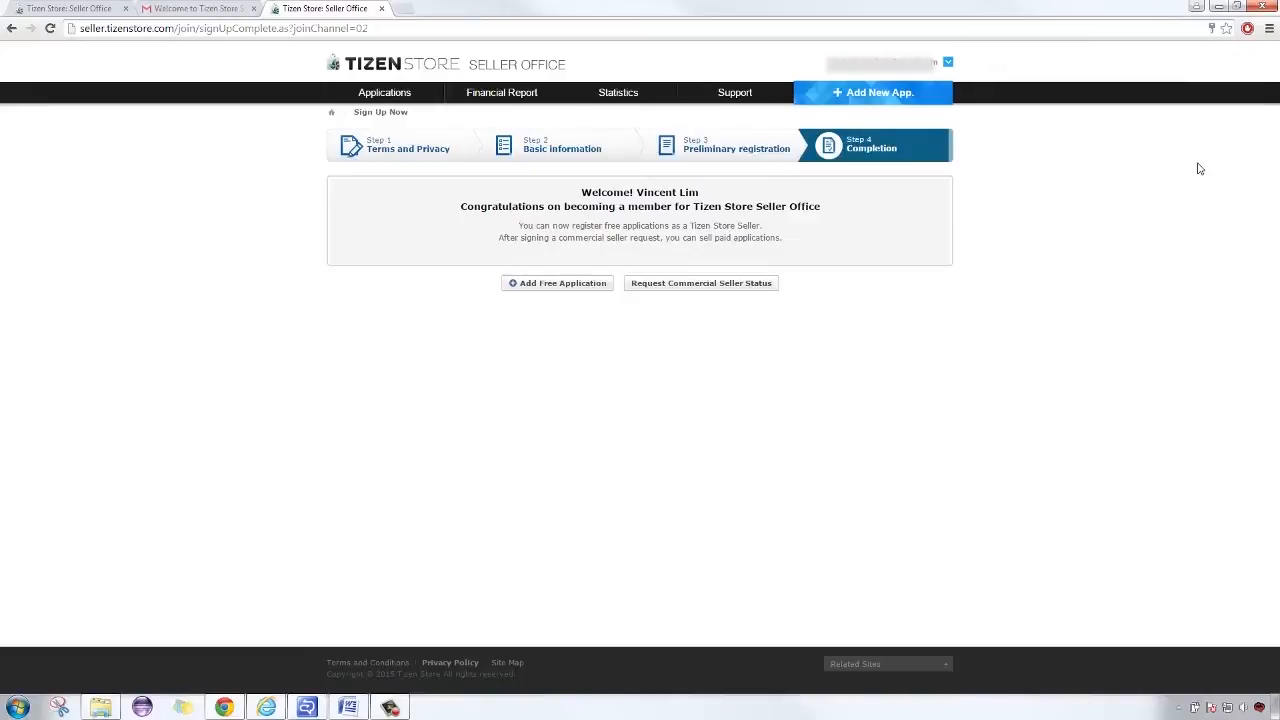
pyautogui.moveTo(1132, 181)
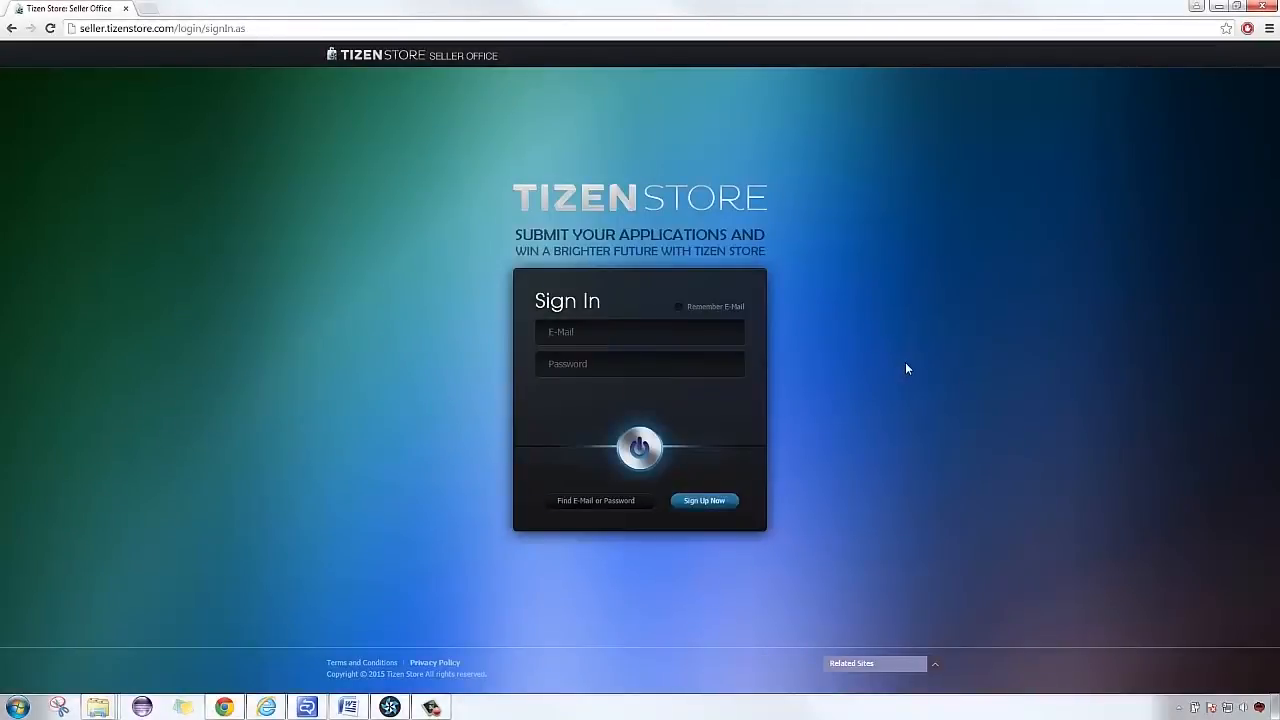
# Sign in with the new seller account to reach the seller main page
pyautogui.click(639, 447)
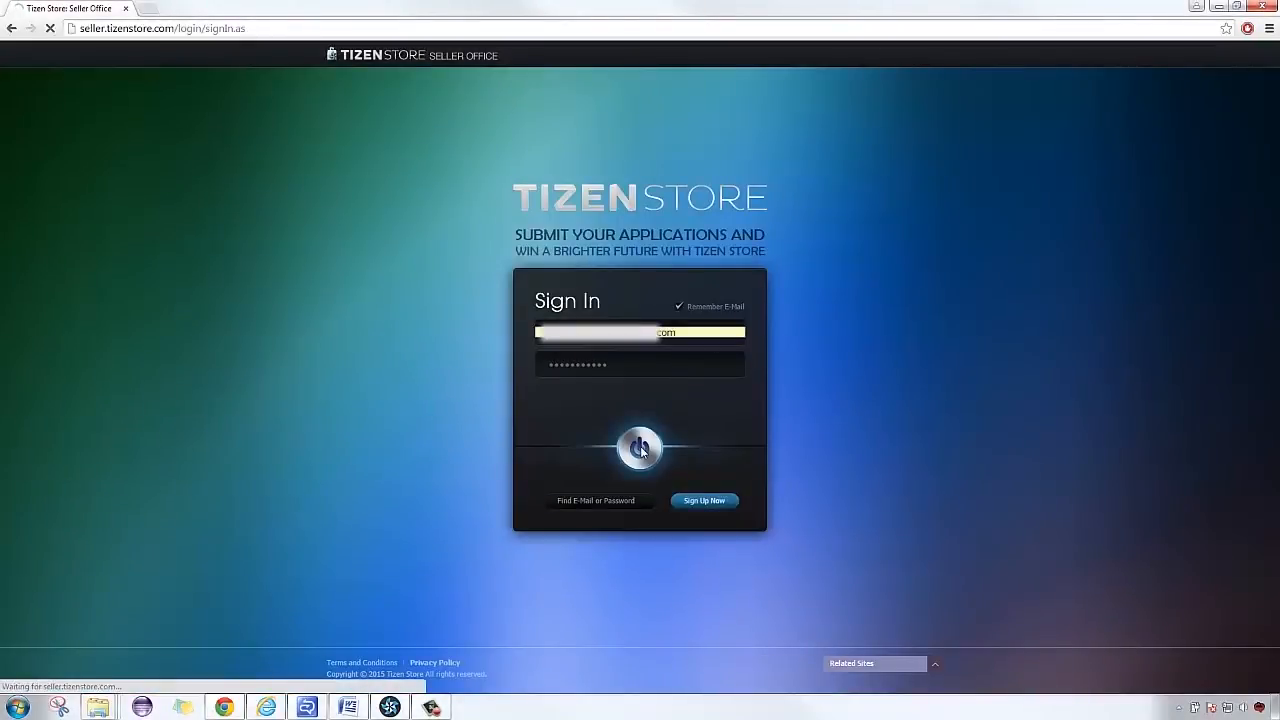
pyautogui.click(639, 447)
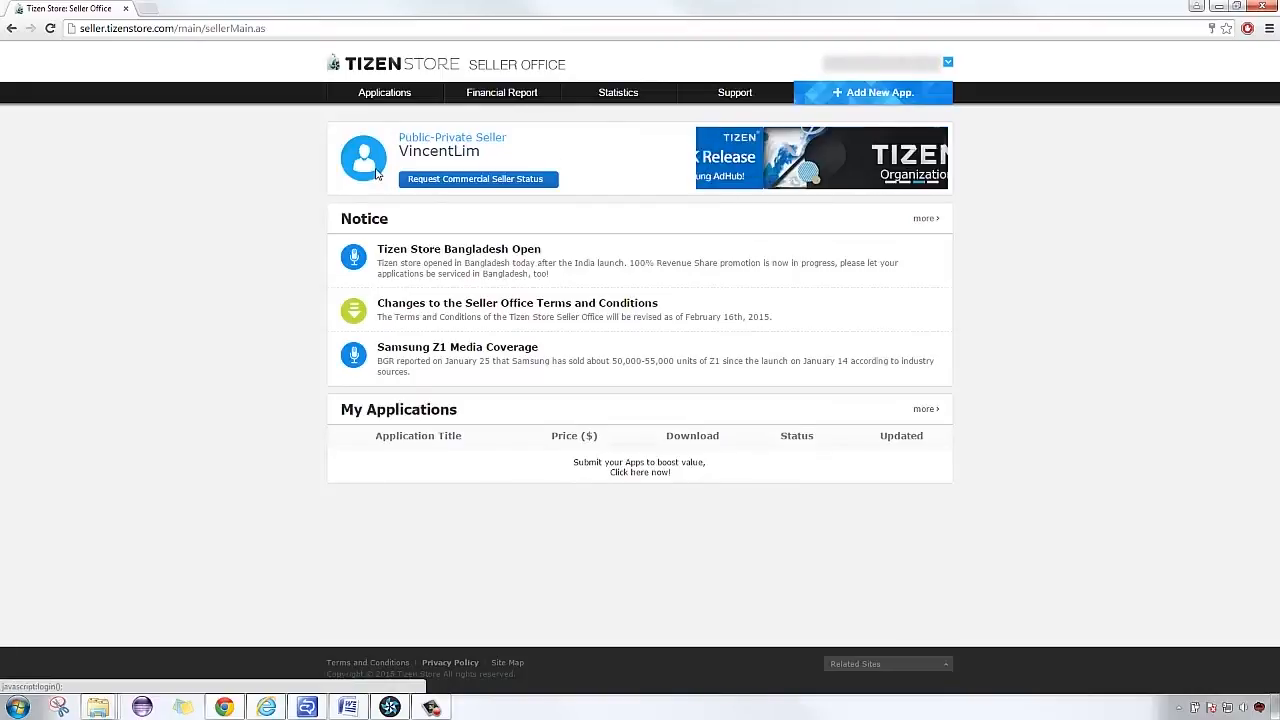
pyautogui.click(384, 92)
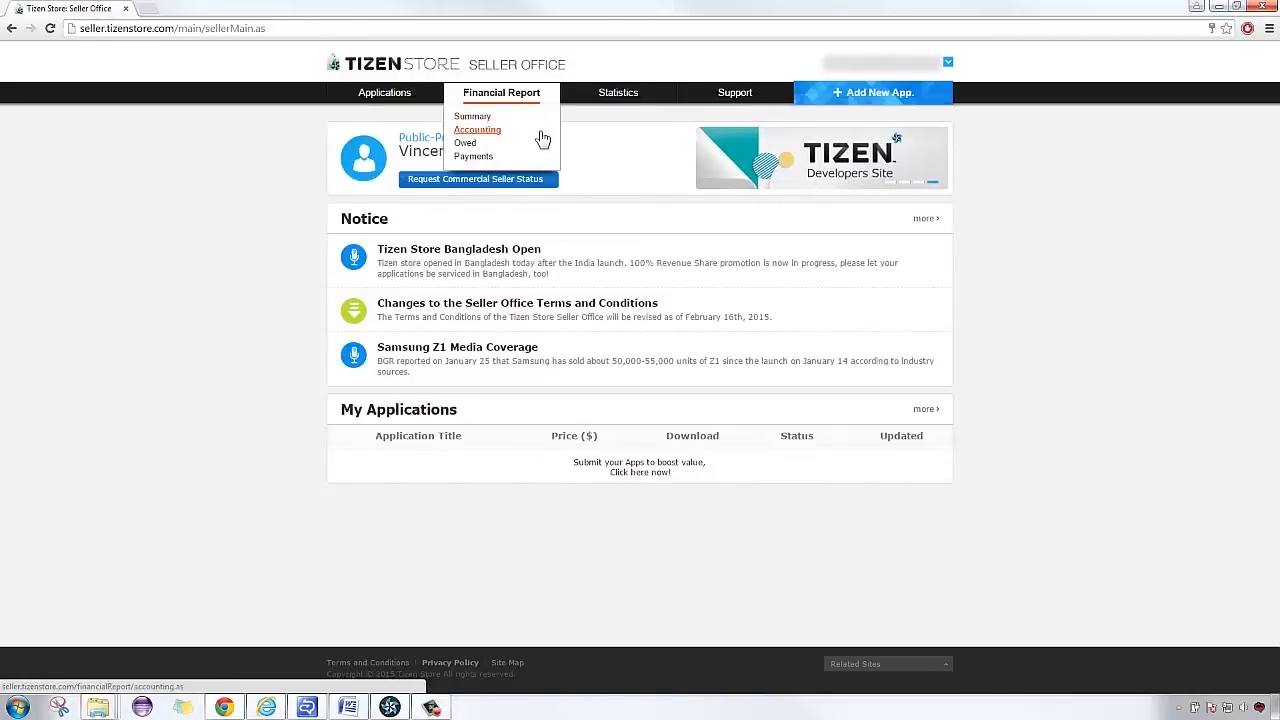
pyautogui.click(617, 92)
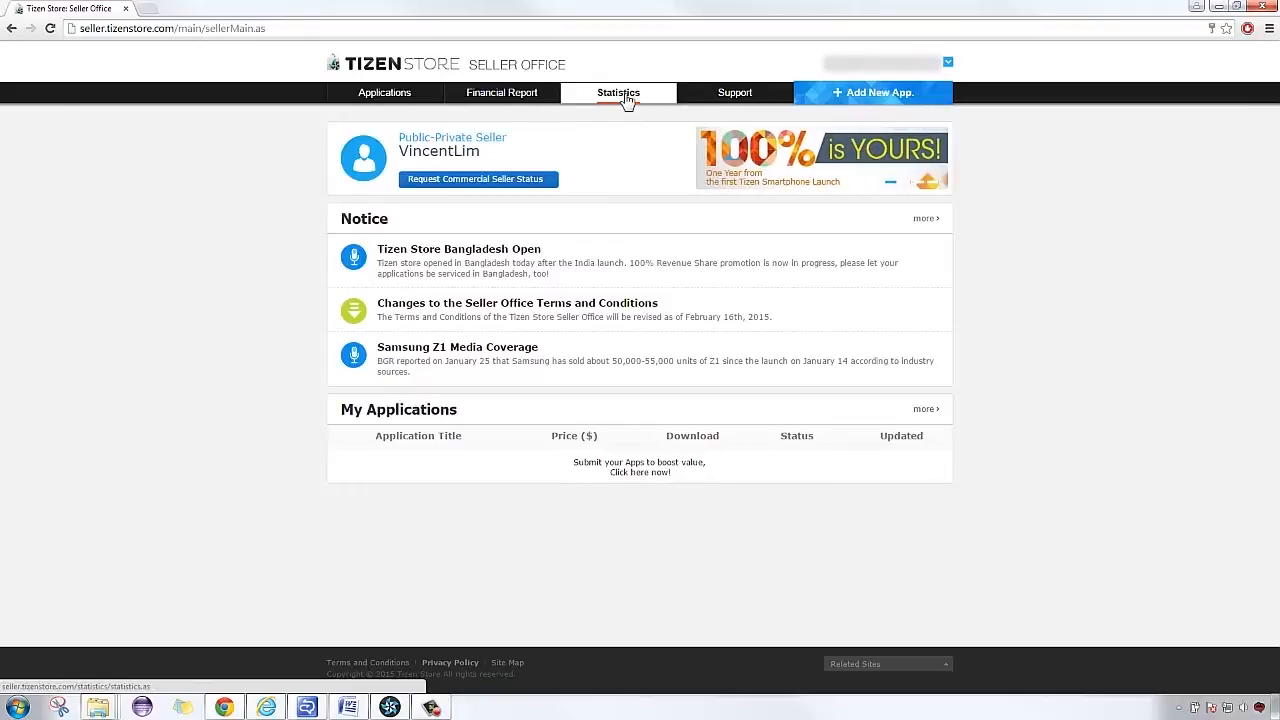
pyautogui.moveTo(656, 101)
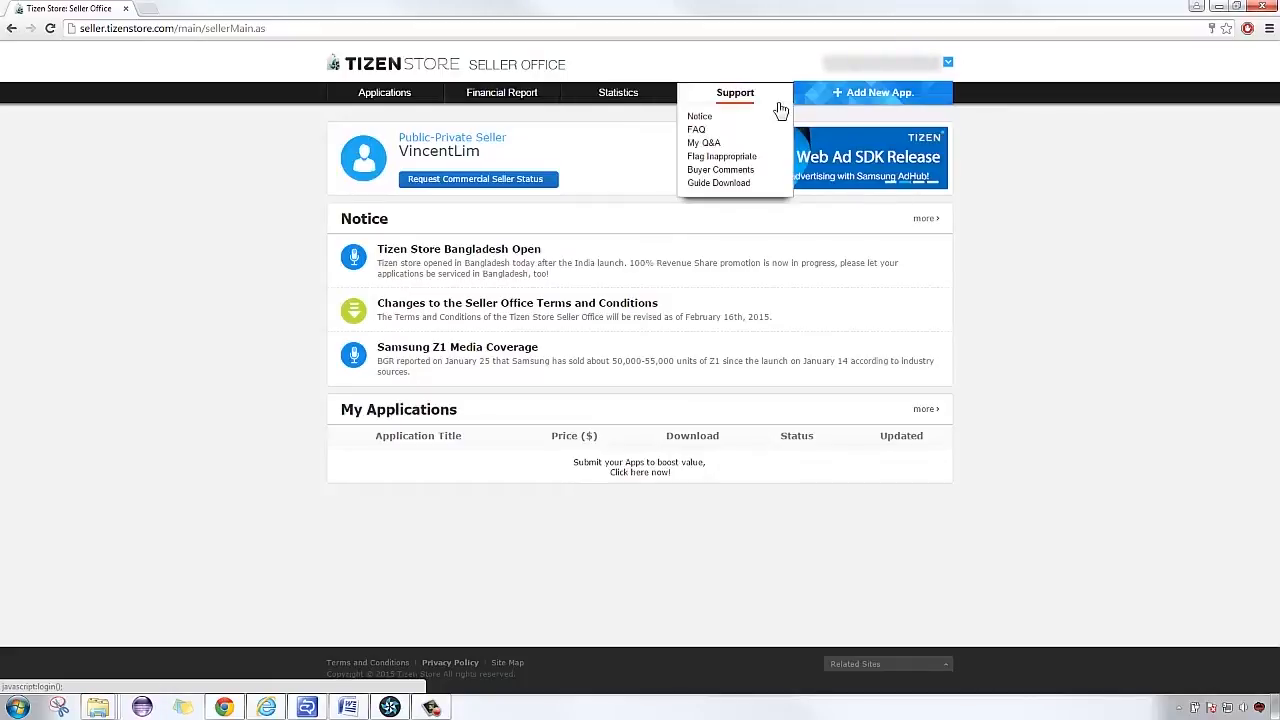
pyautogui.moveTo(720, 169)
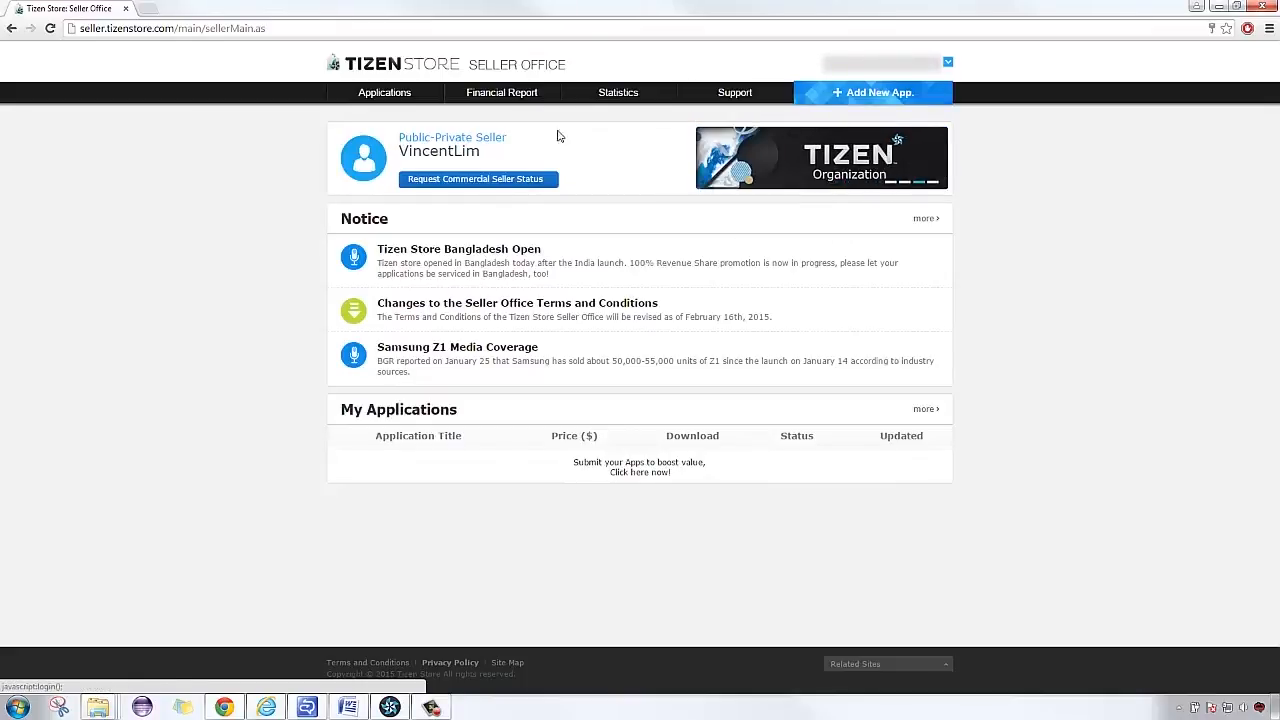
# Add a new application and set its title to 'SampleUpload' from the autocomplete
pyautogui.click(384, 92)
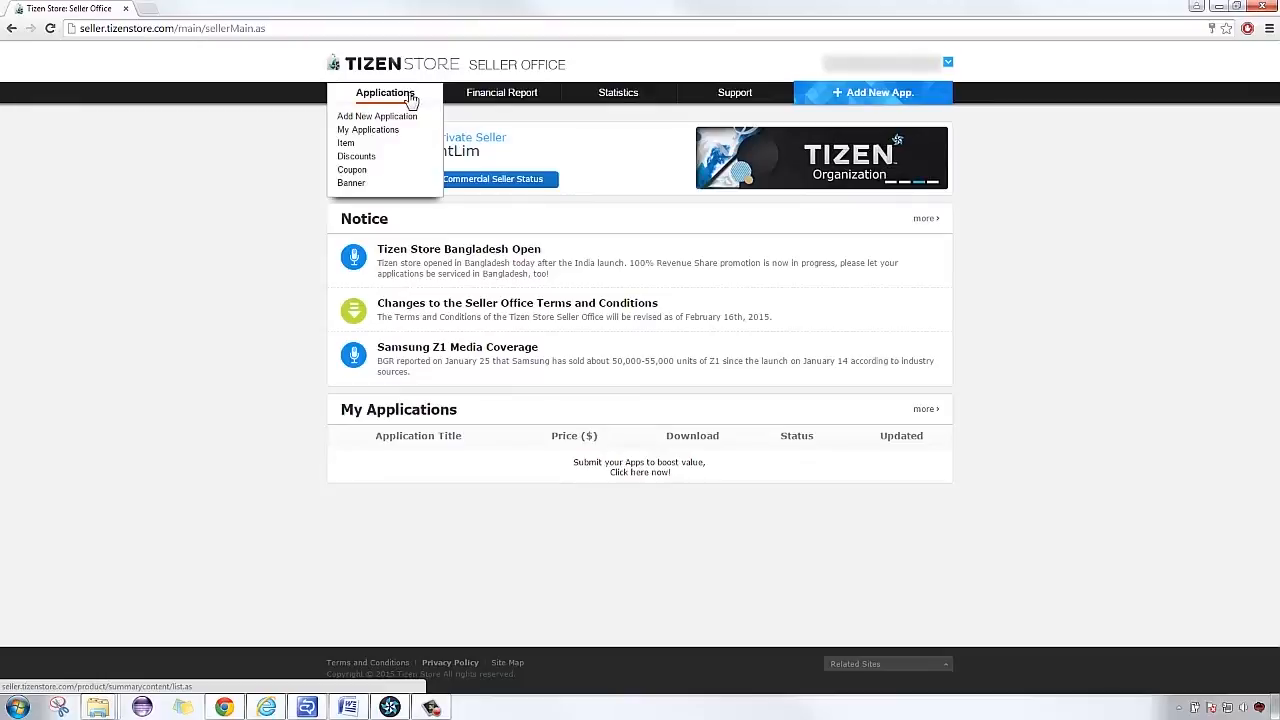
pyautogui.click(377, 116)
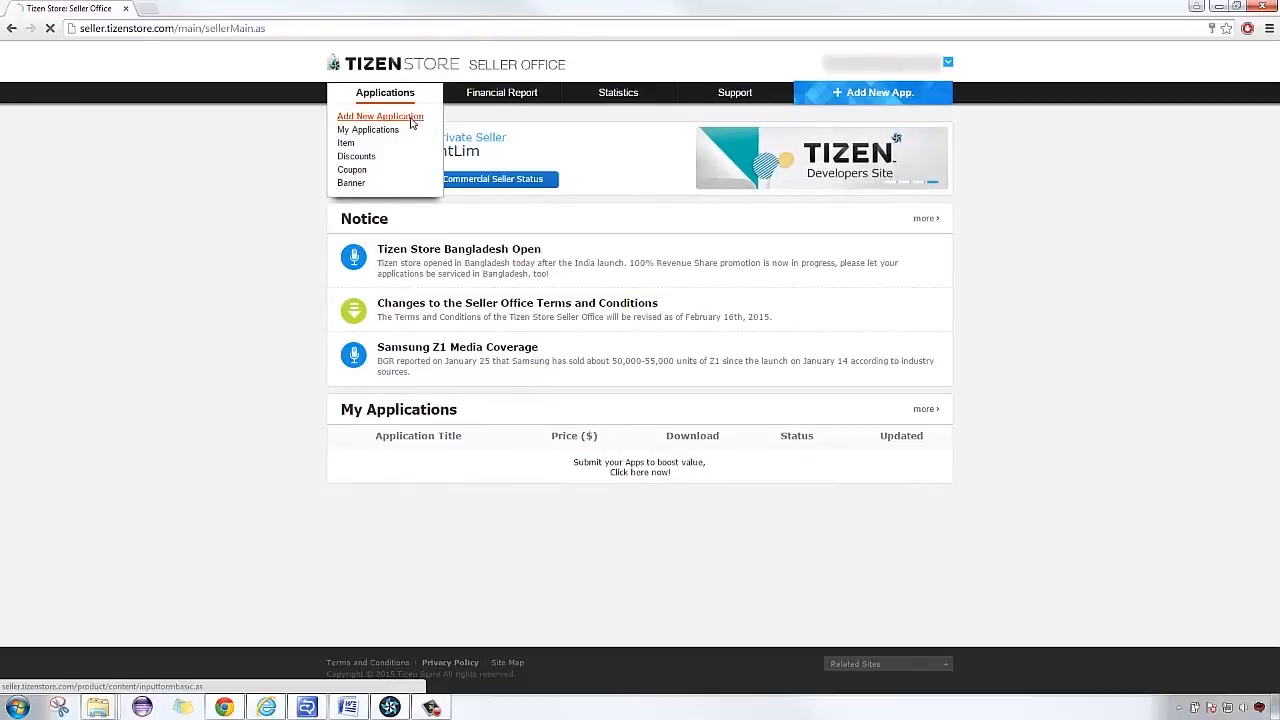
pyautogui.click(380, 116)
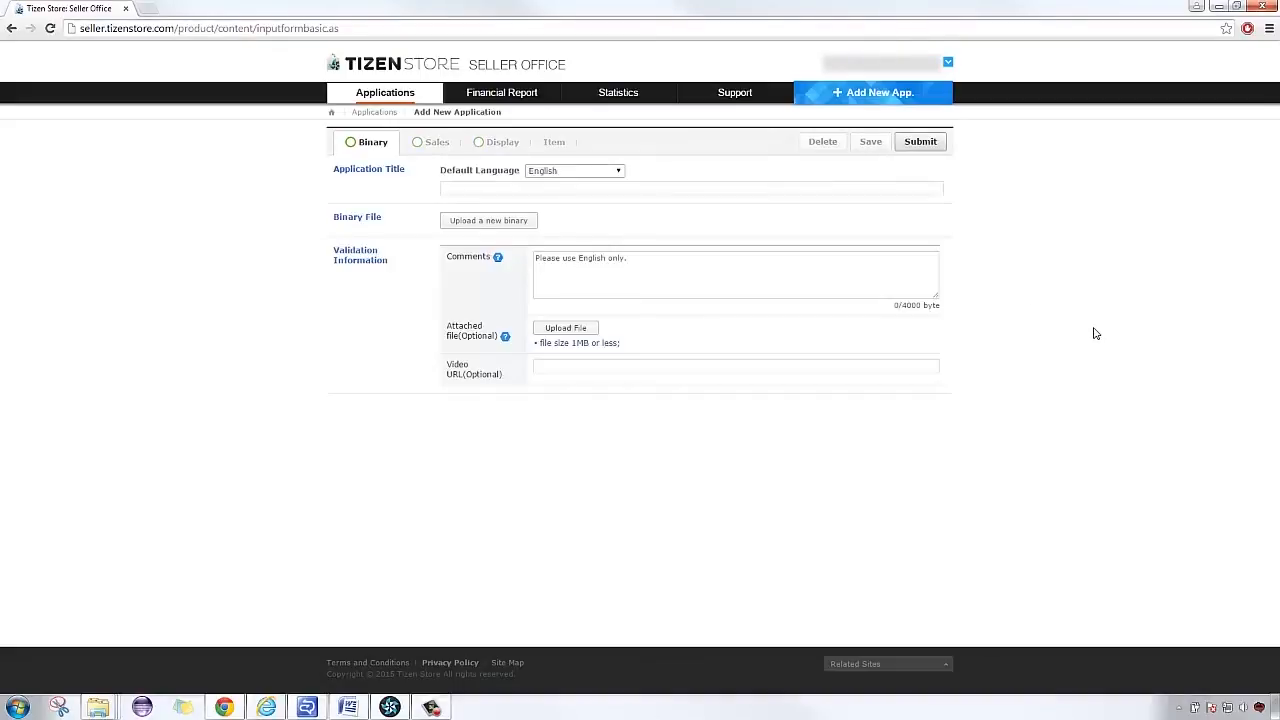
pyautogui.click(690, 189)
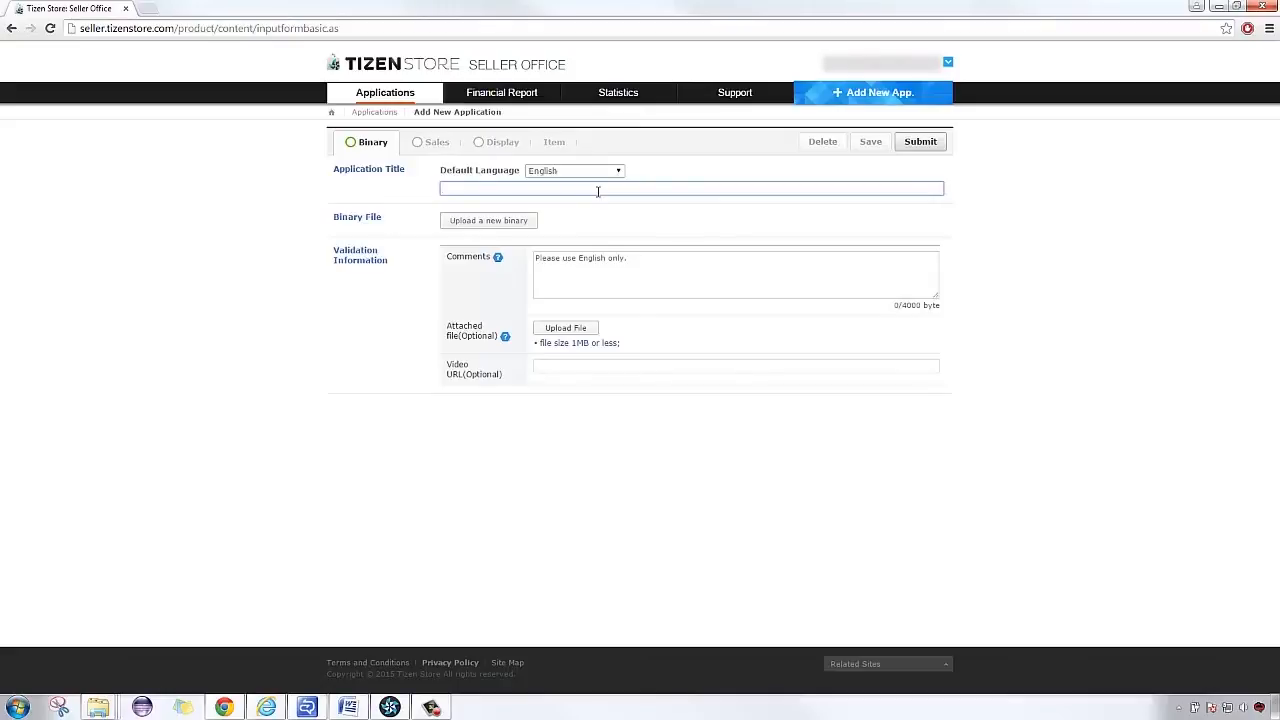
pyautogui.write('SampleUpl')
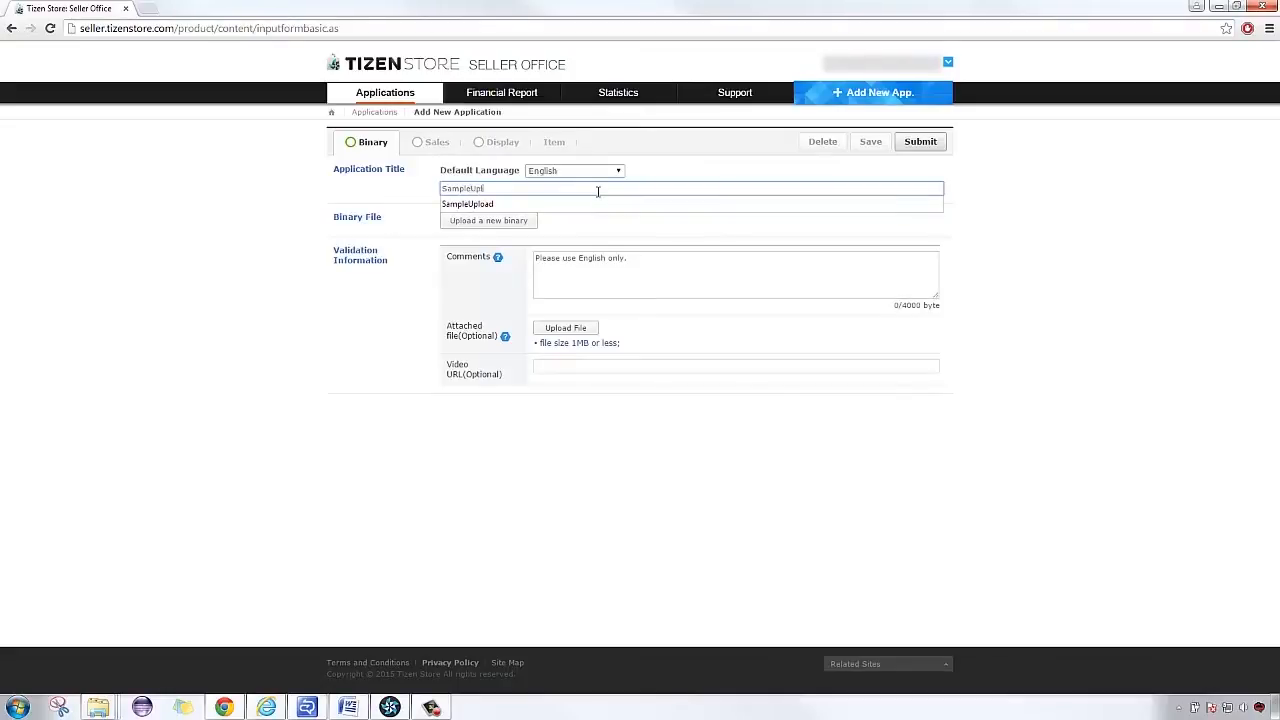
pyautogui.click(467, 204)
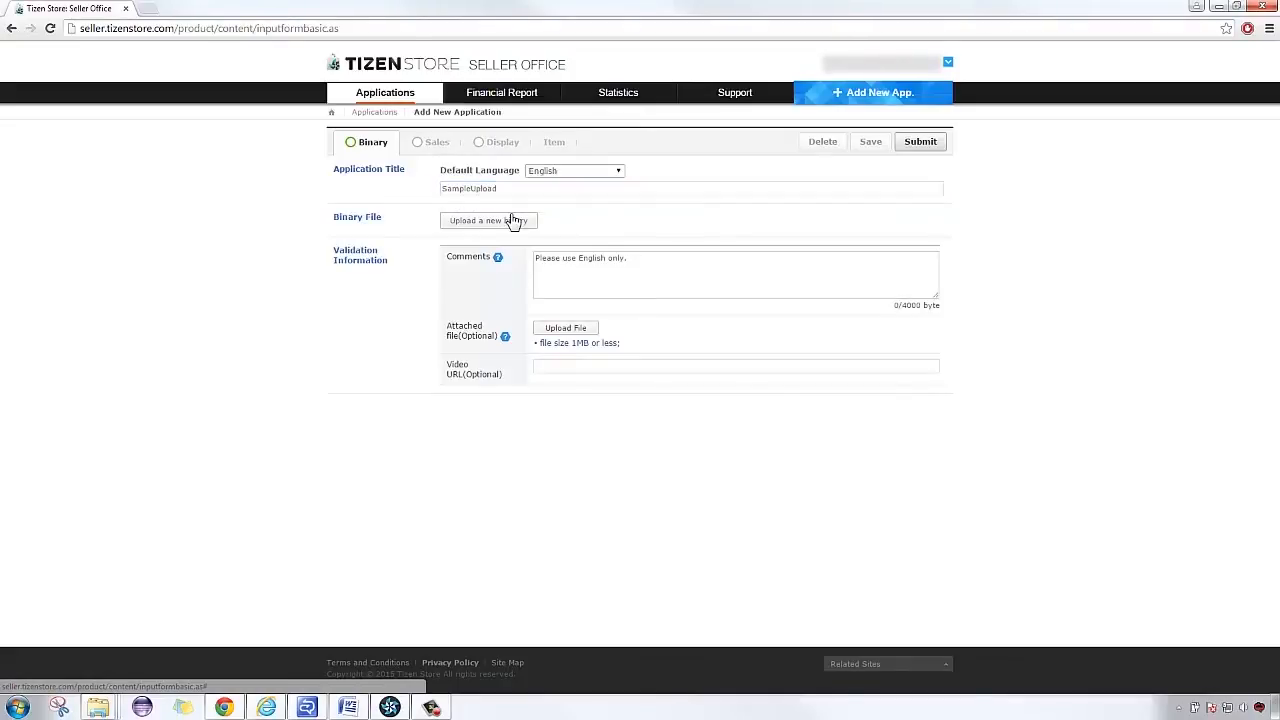
# Upload Sample.tpk as the application's new binary and save it
pyautogui.click(488, 220)
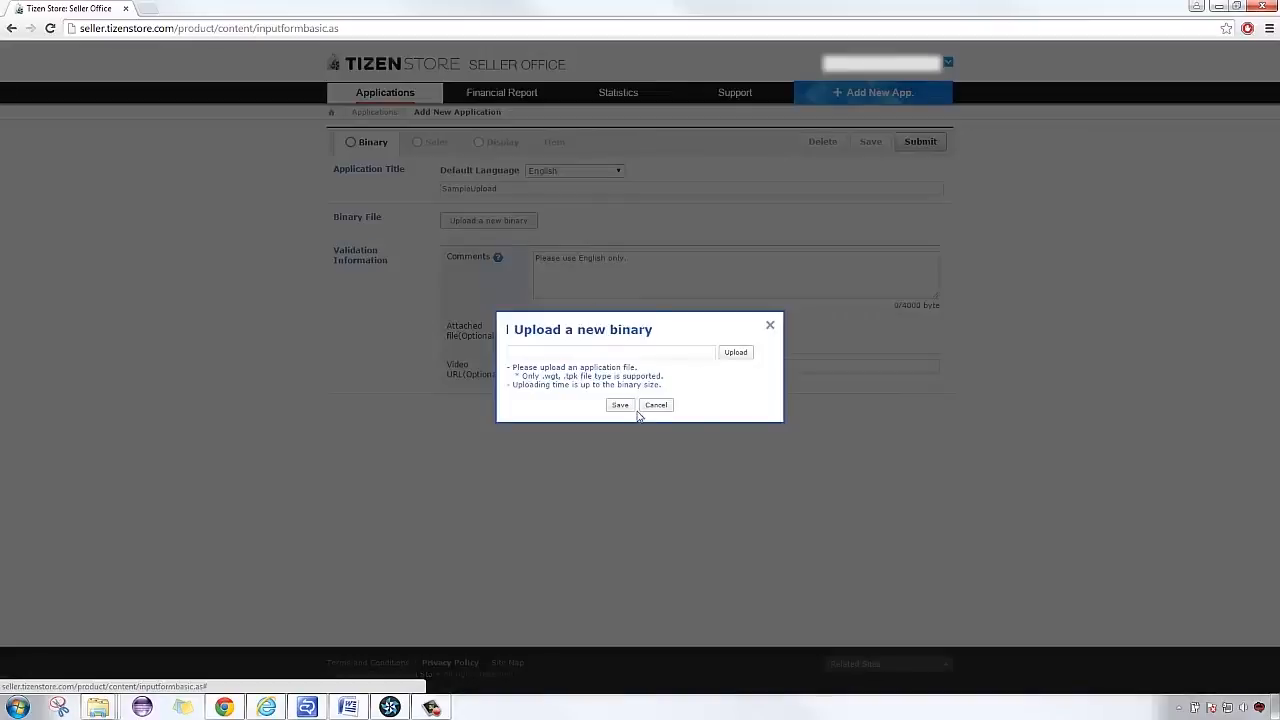
pyautogui.click(735, 352)
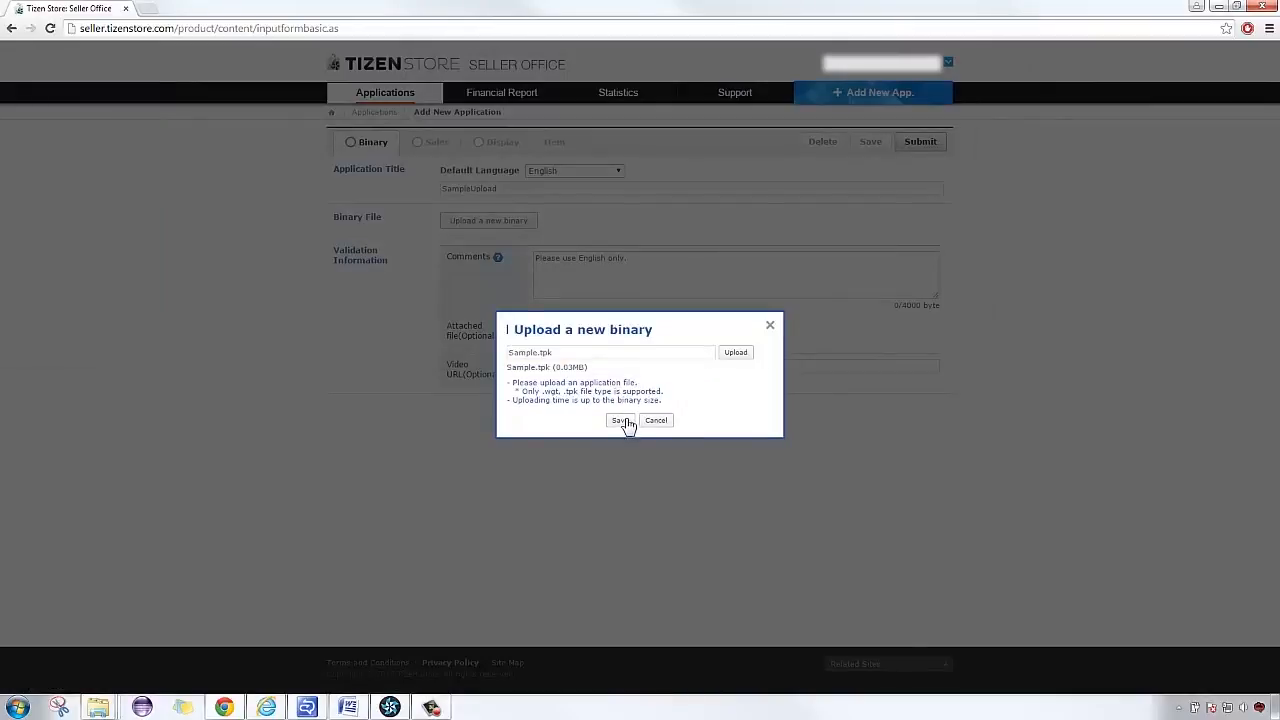
pyautogui.click(621, 420)
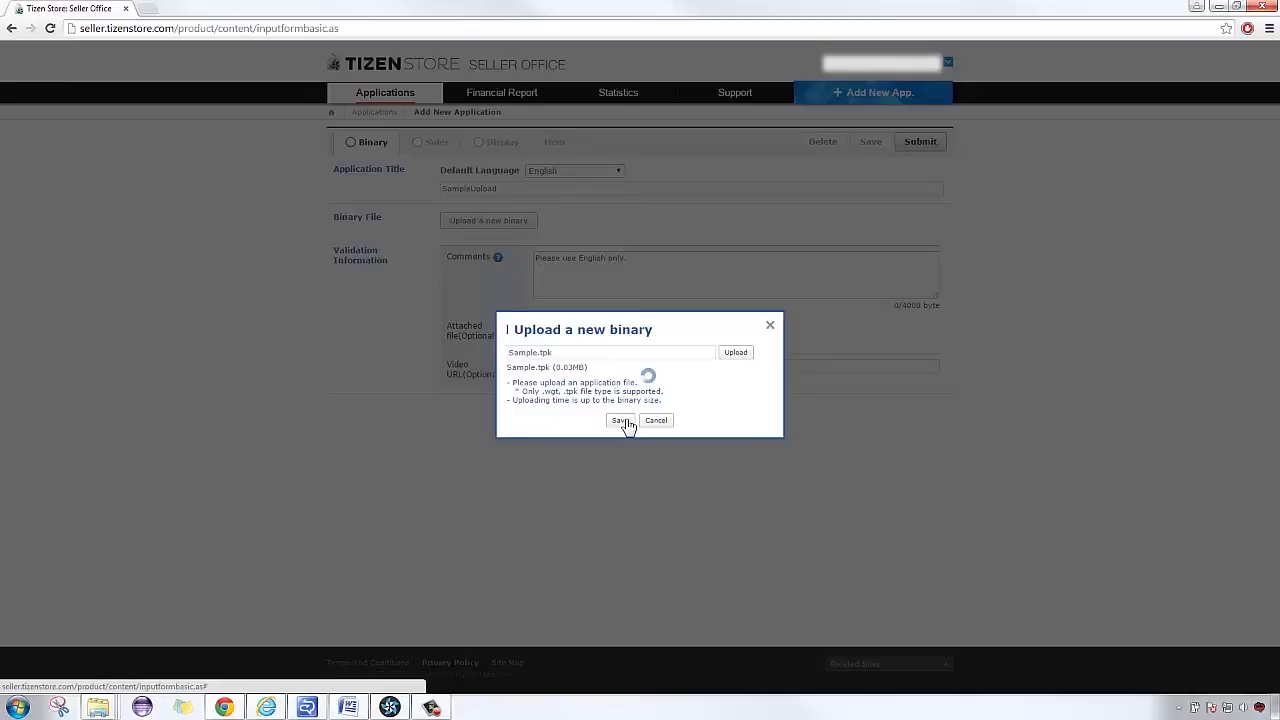
pyautogui.click(620, 420)
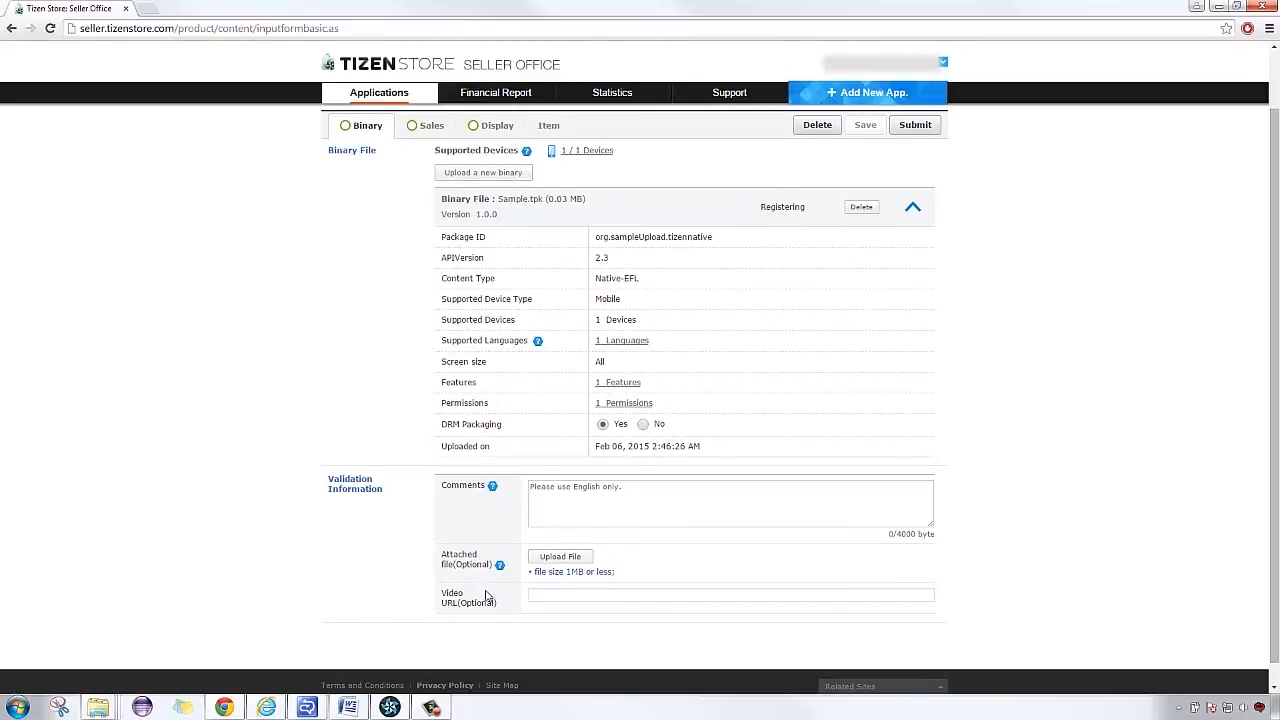
# Enter the validation comment 'Sample upload.', save the binary info, and dismiss the notice
pyautogui.click(730, 503)
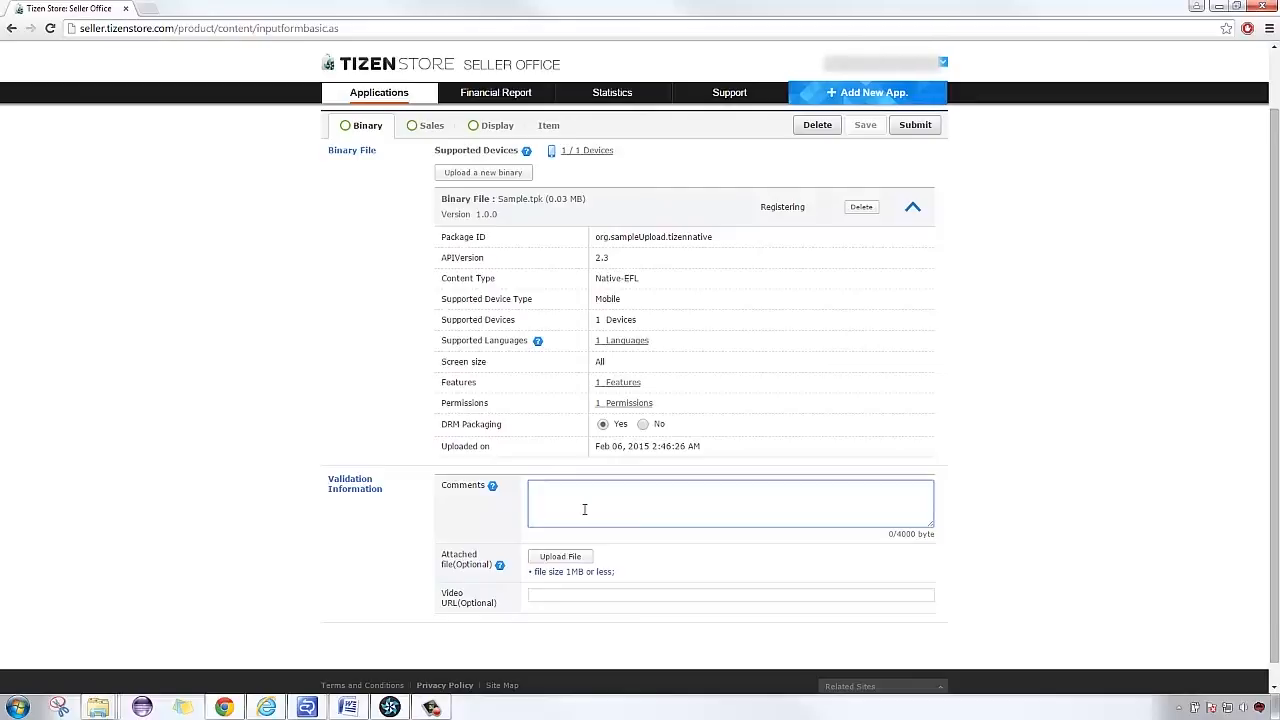
pyautogui.write('Sample')
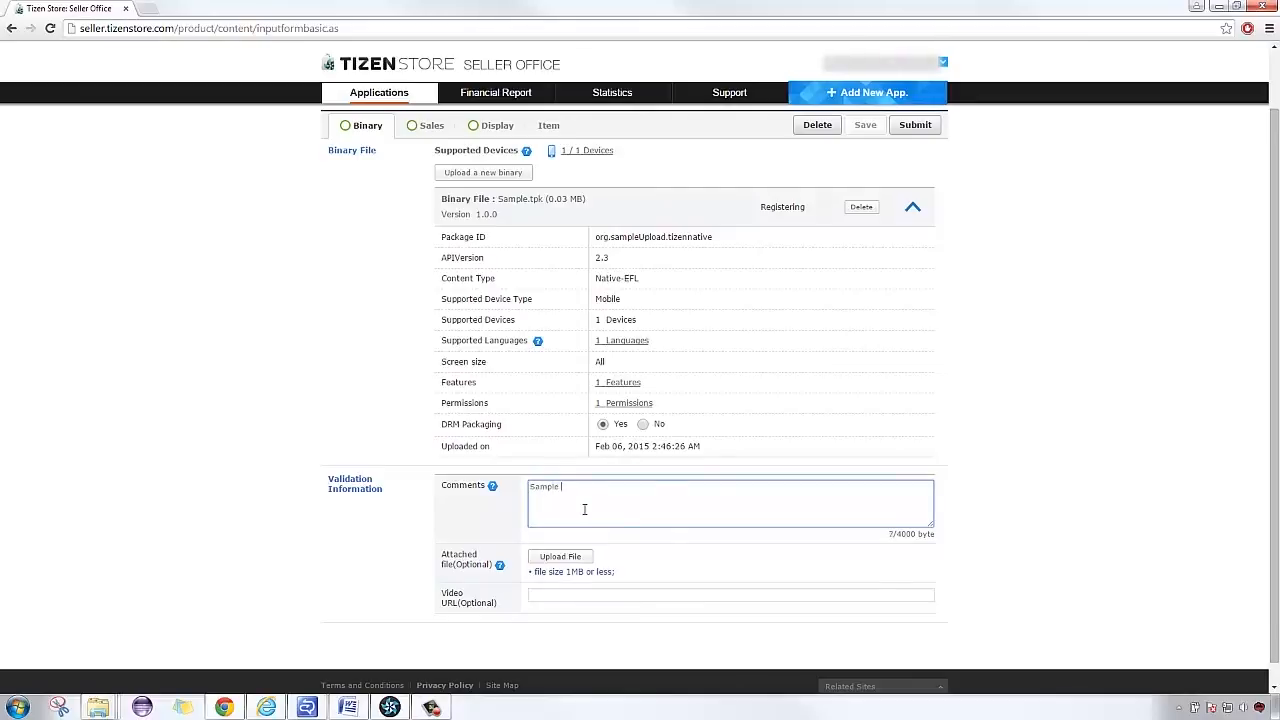
pyautogui.write('upload.')
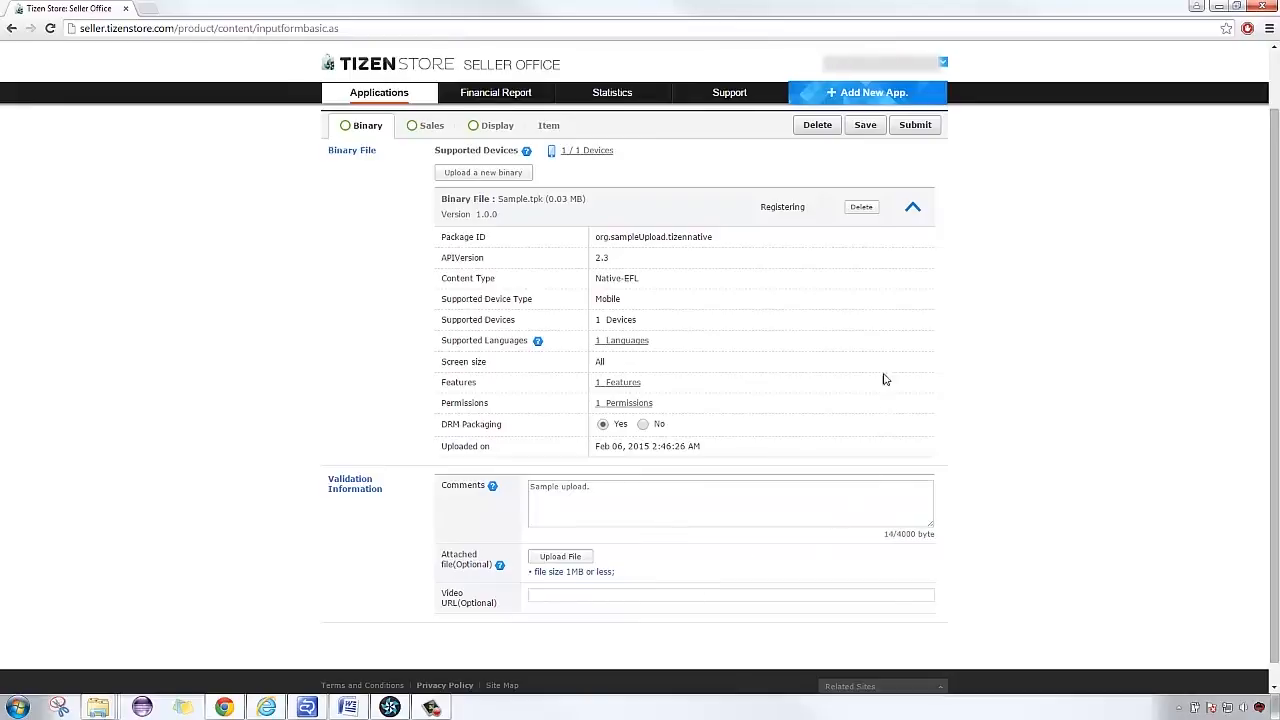
pyautogui.click(865, 125)
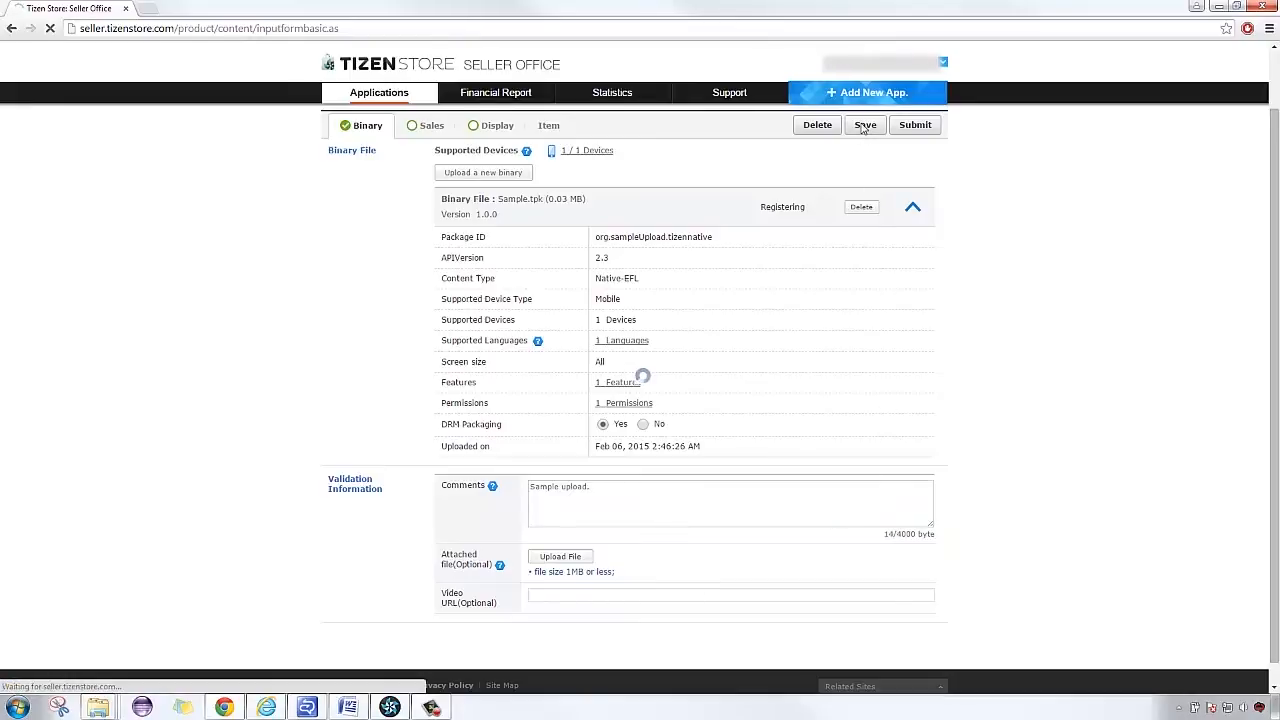
pyautogui.click(865, 124)
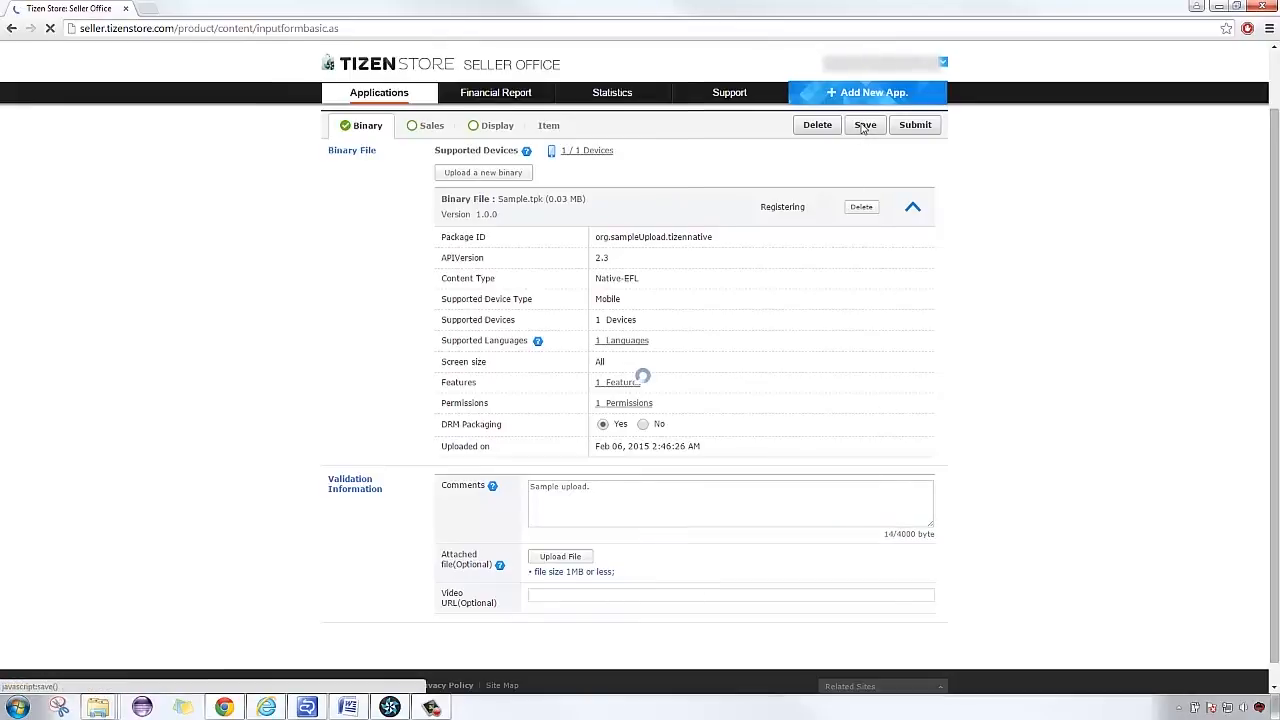
pyautogui.click(864, 124)
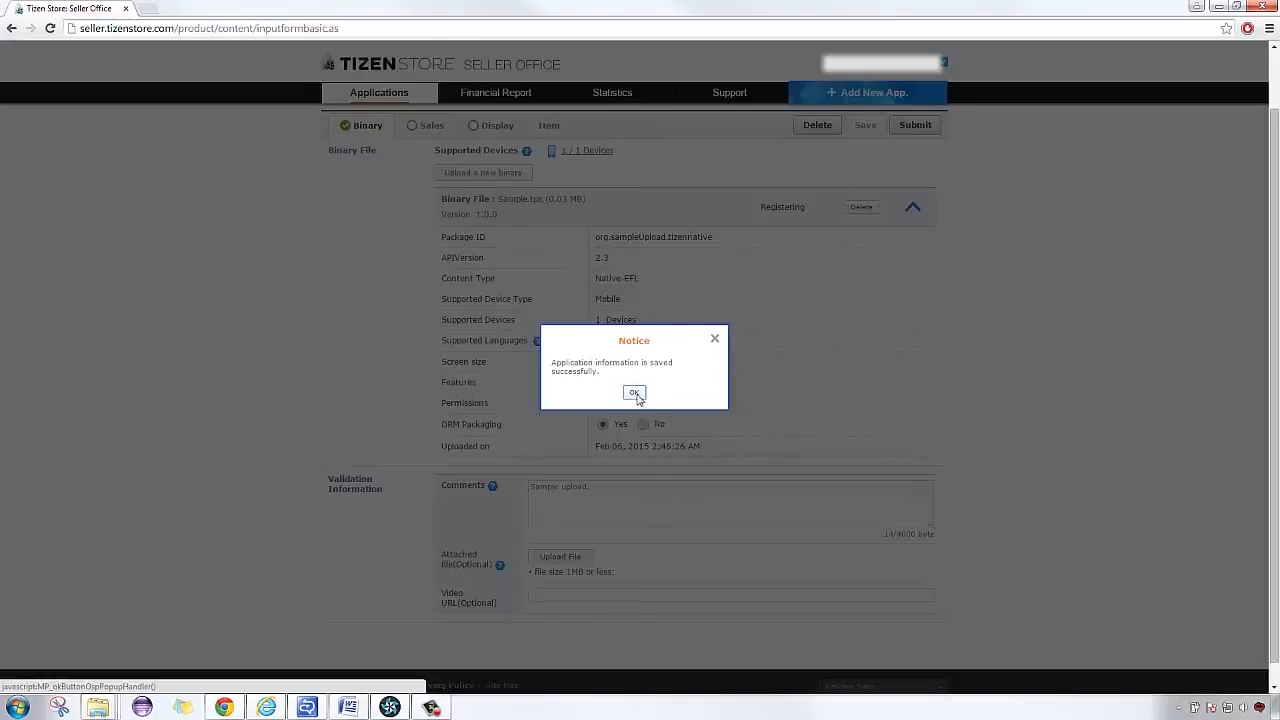
pyautogui.click(634, 392)
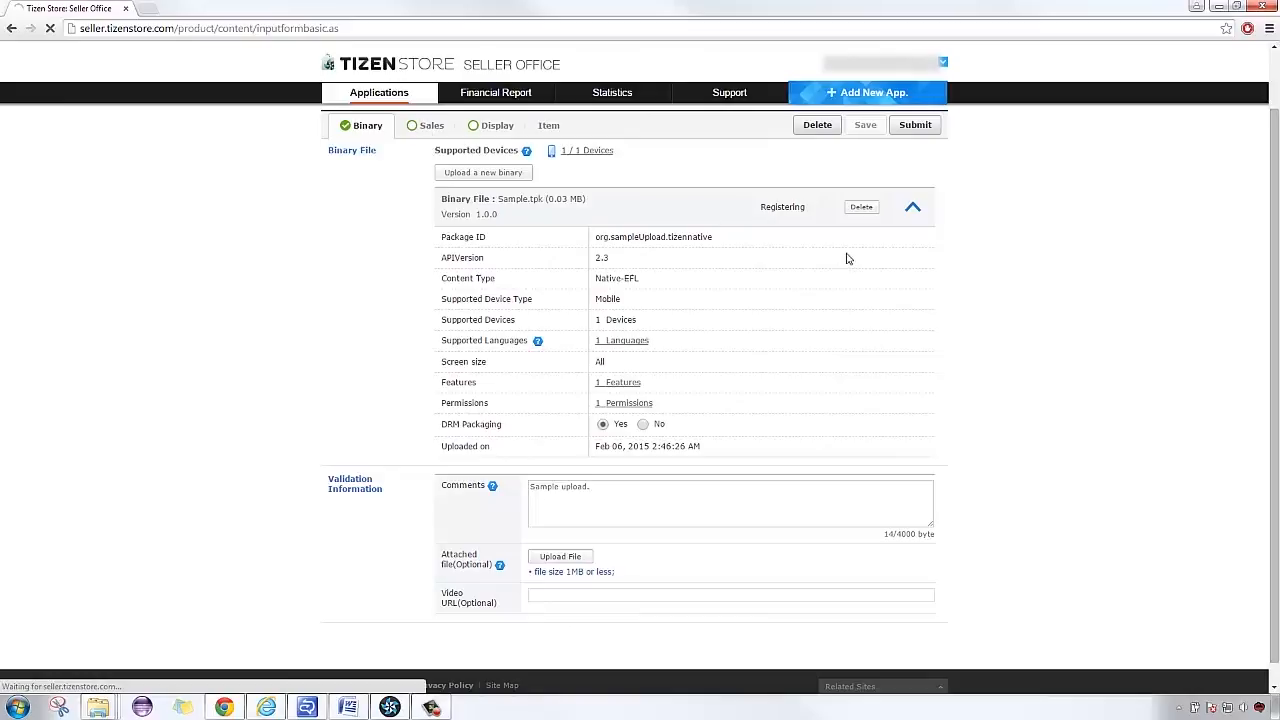
# Set primary category Utilities and age restriction All, and save the sales information
pyautogui.click(431, 125)
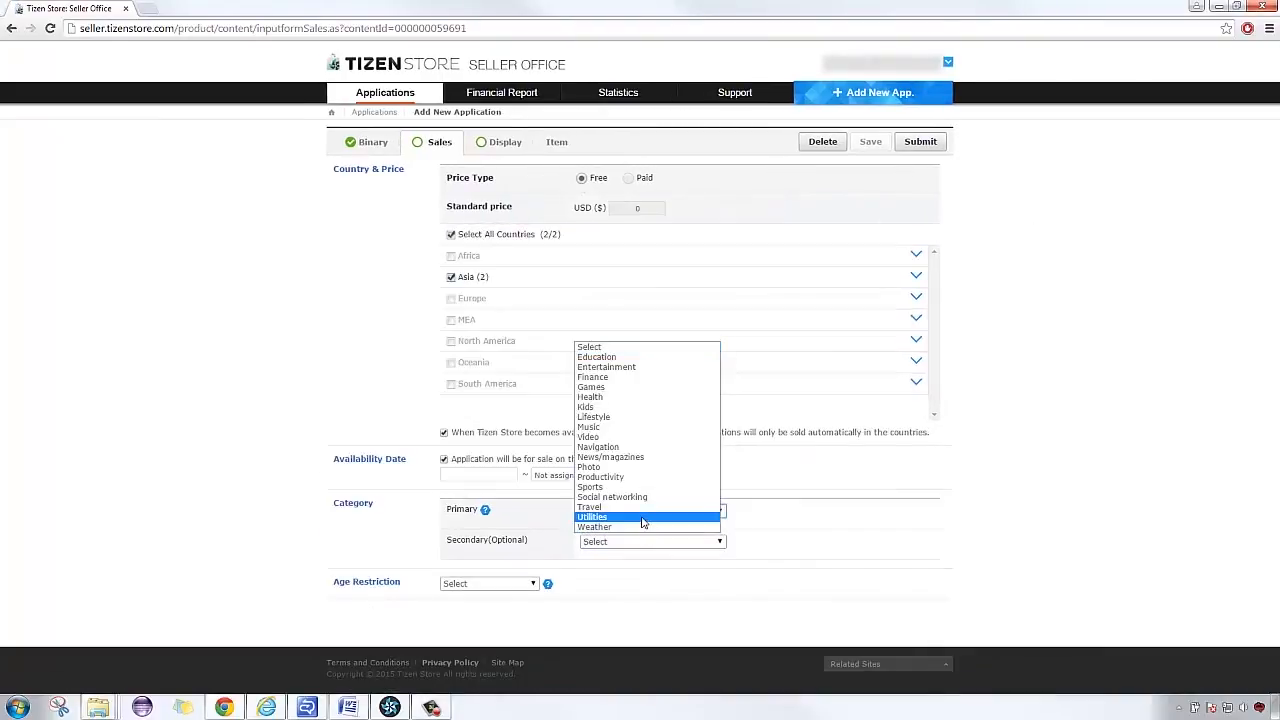
pyautogui.click(592, 517)
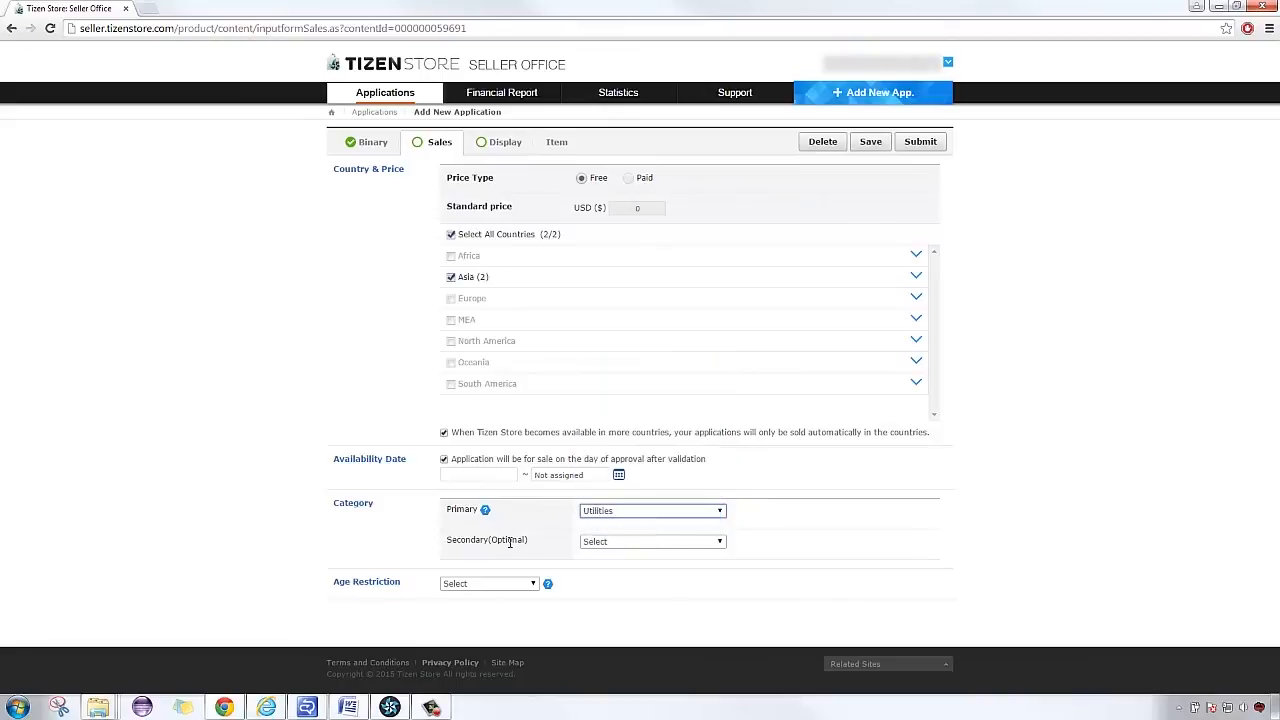
pyautogui.click(488, 583)
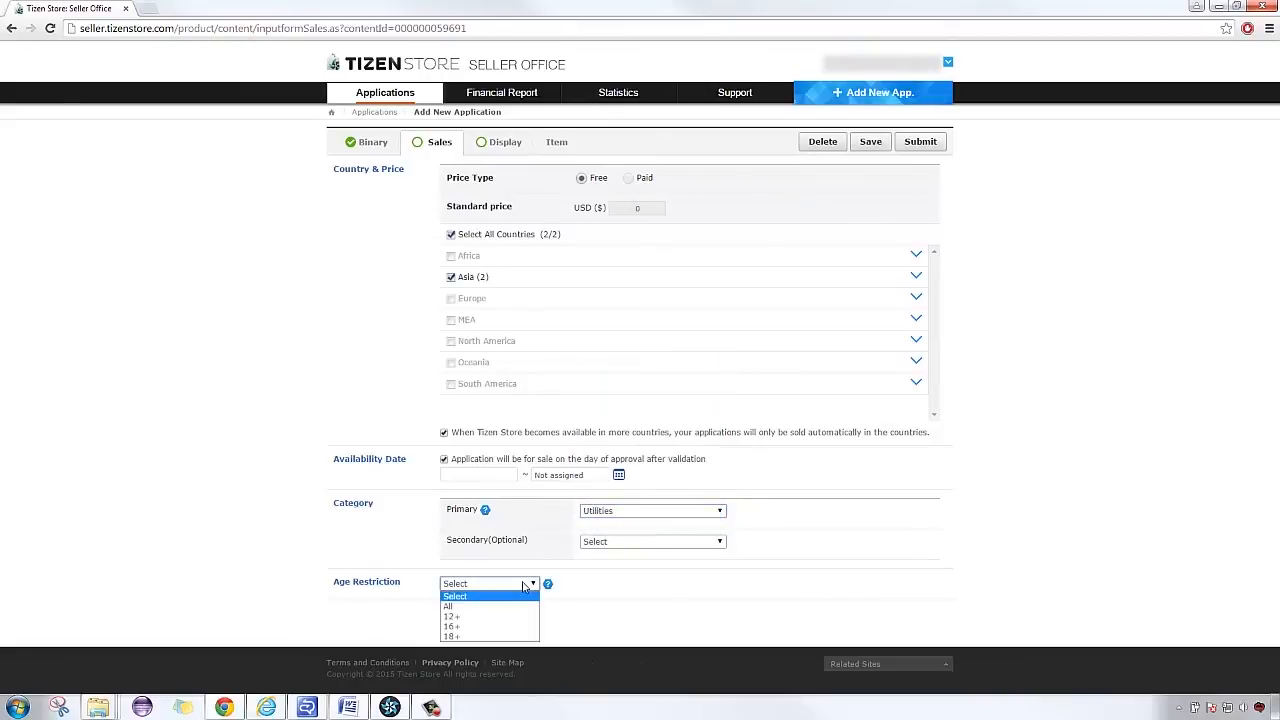
pyautogui.click(448, 606)
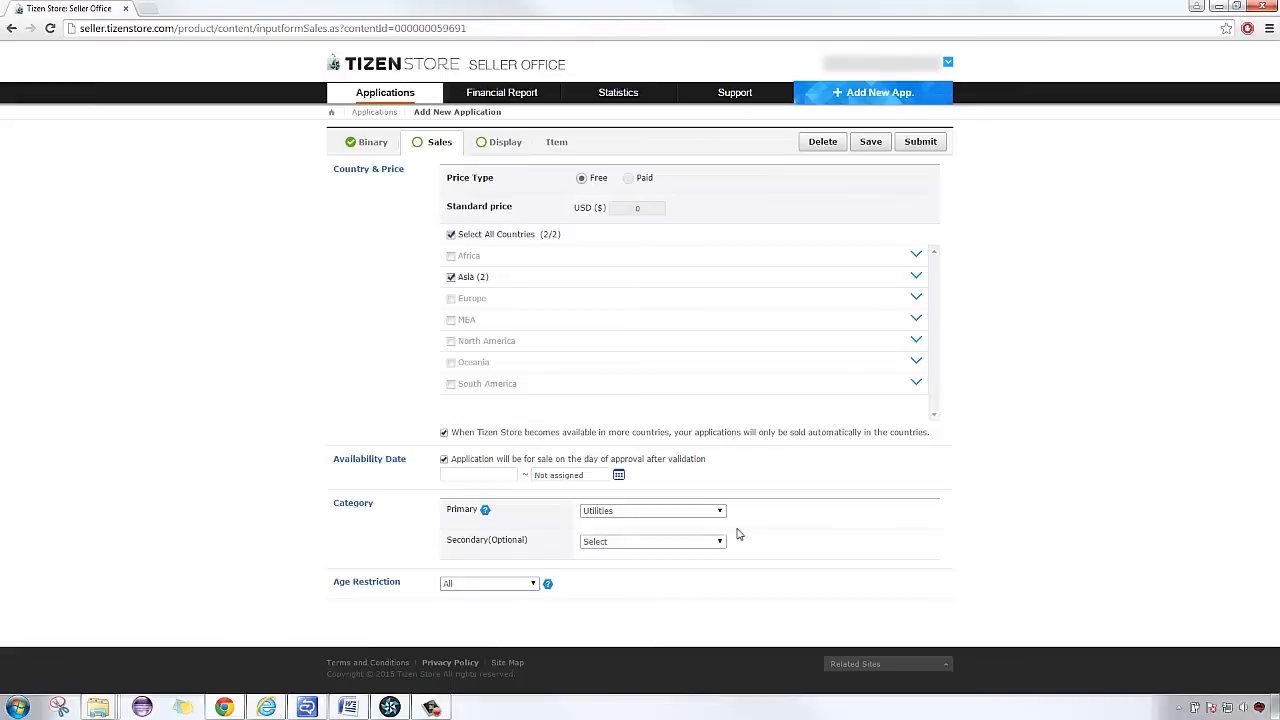
pyautogui.click(869, 141)
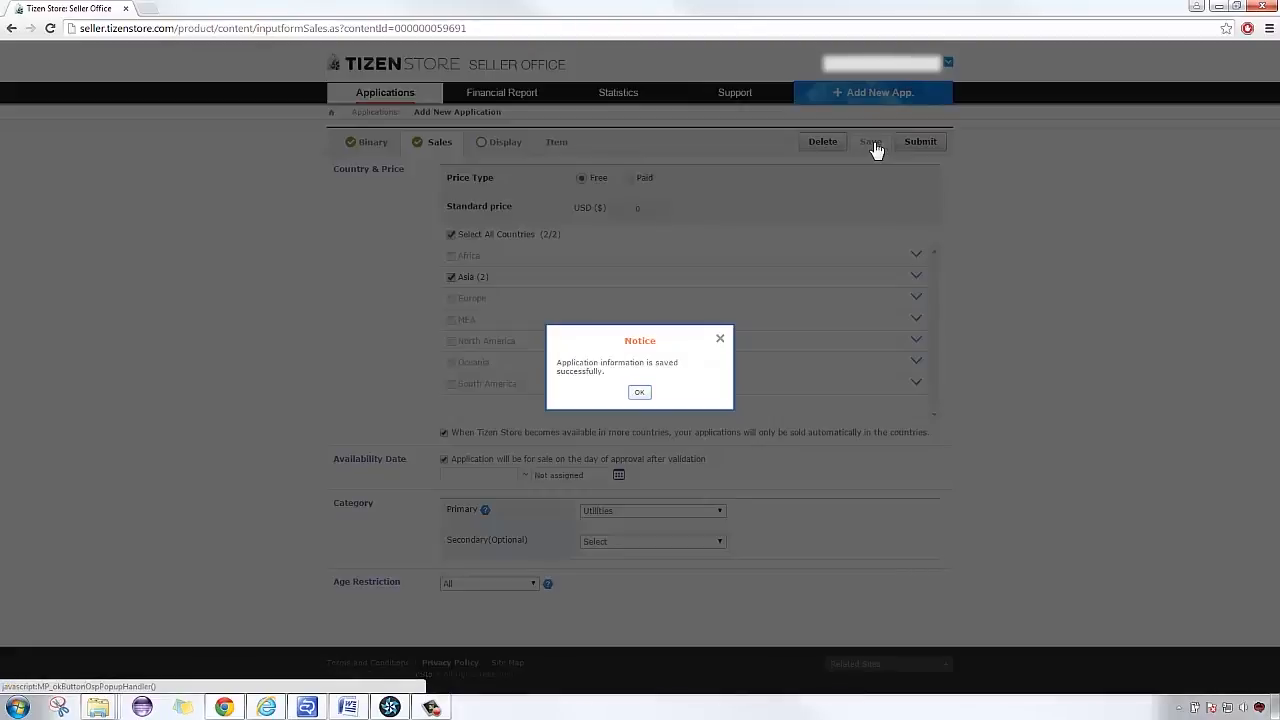
pyautogui.click(639, 391)
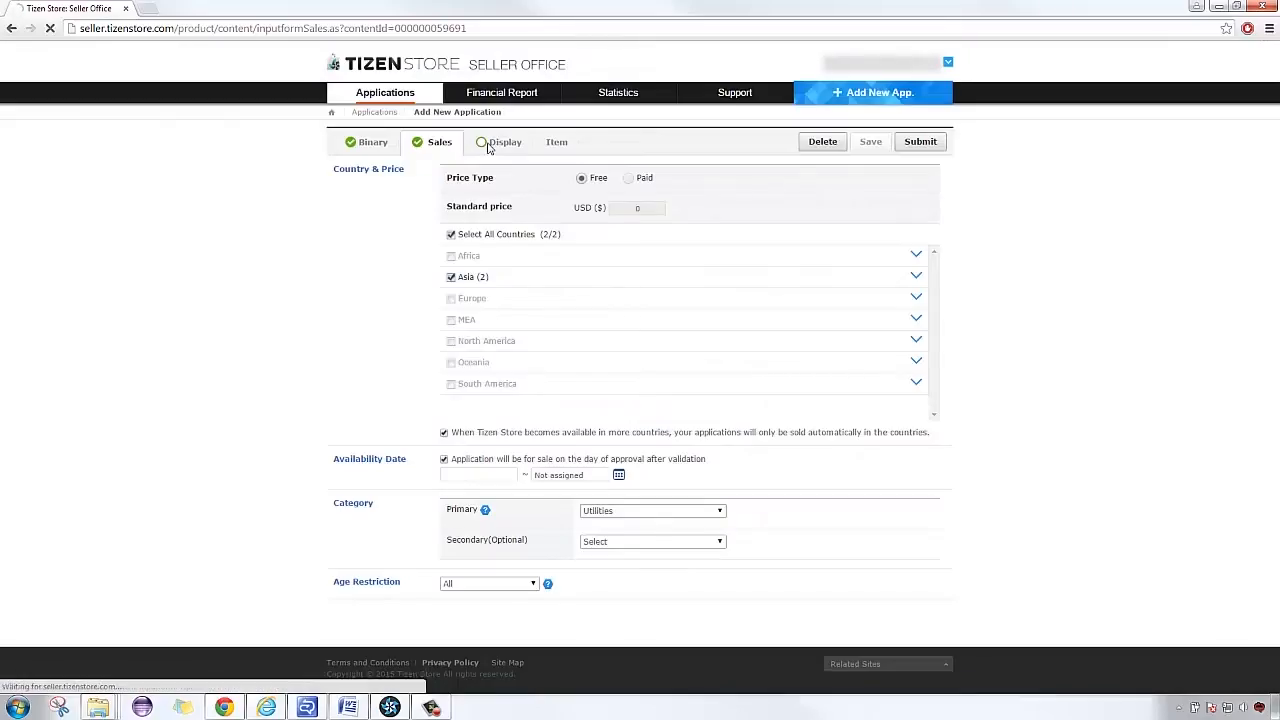
# Add the search tag 'sample', tizennative.png as app icon, and a screenshot image
pyautogui.click(505, 142)
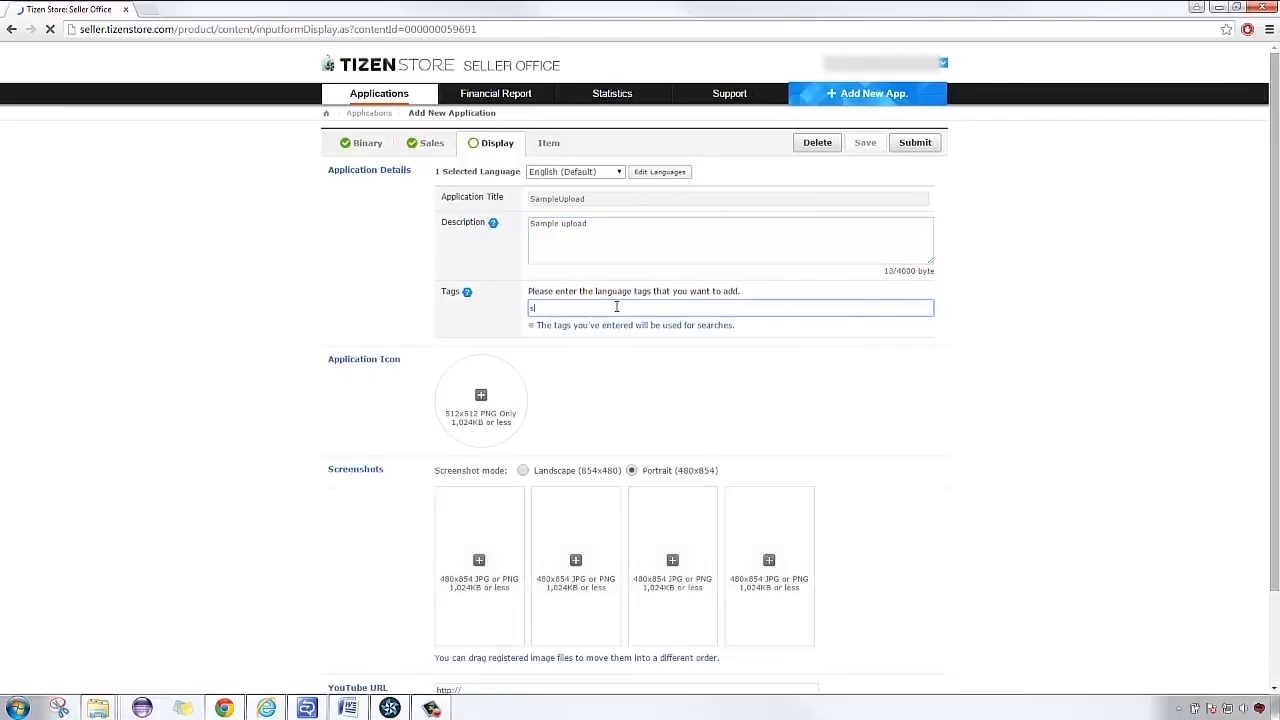
pyautogui.write('sample')
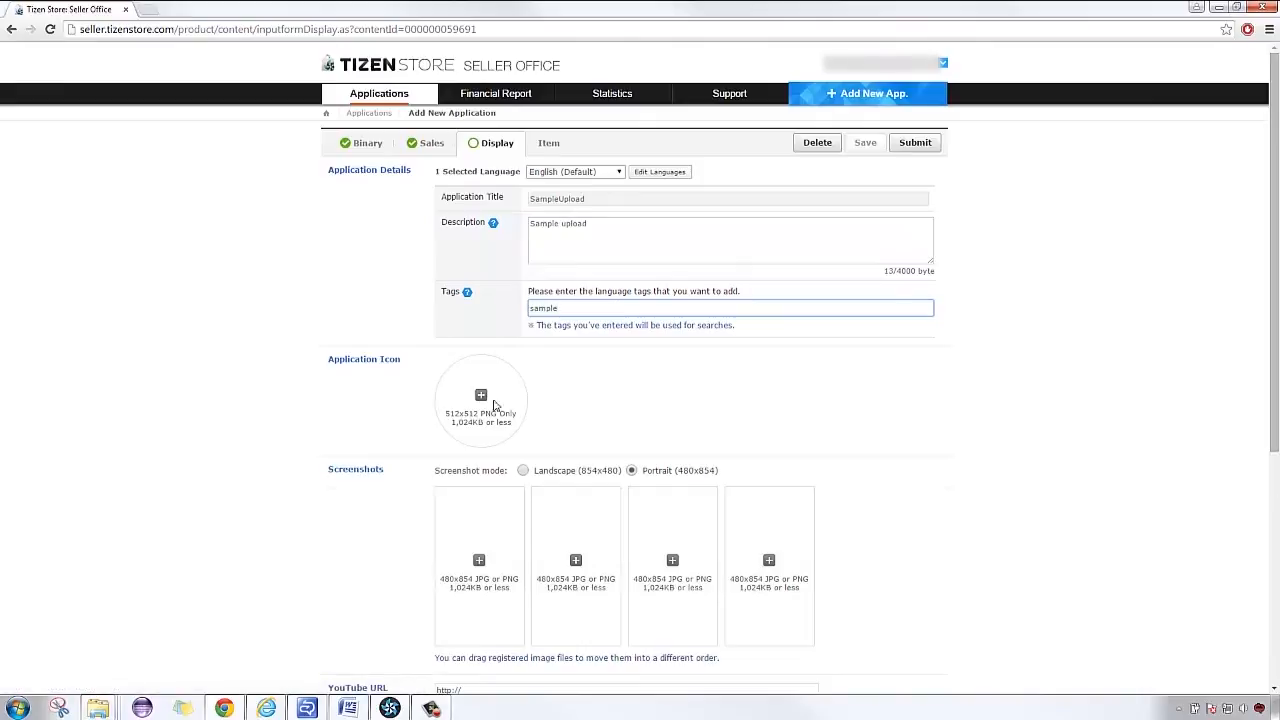
pyautogui.click(480, 395)
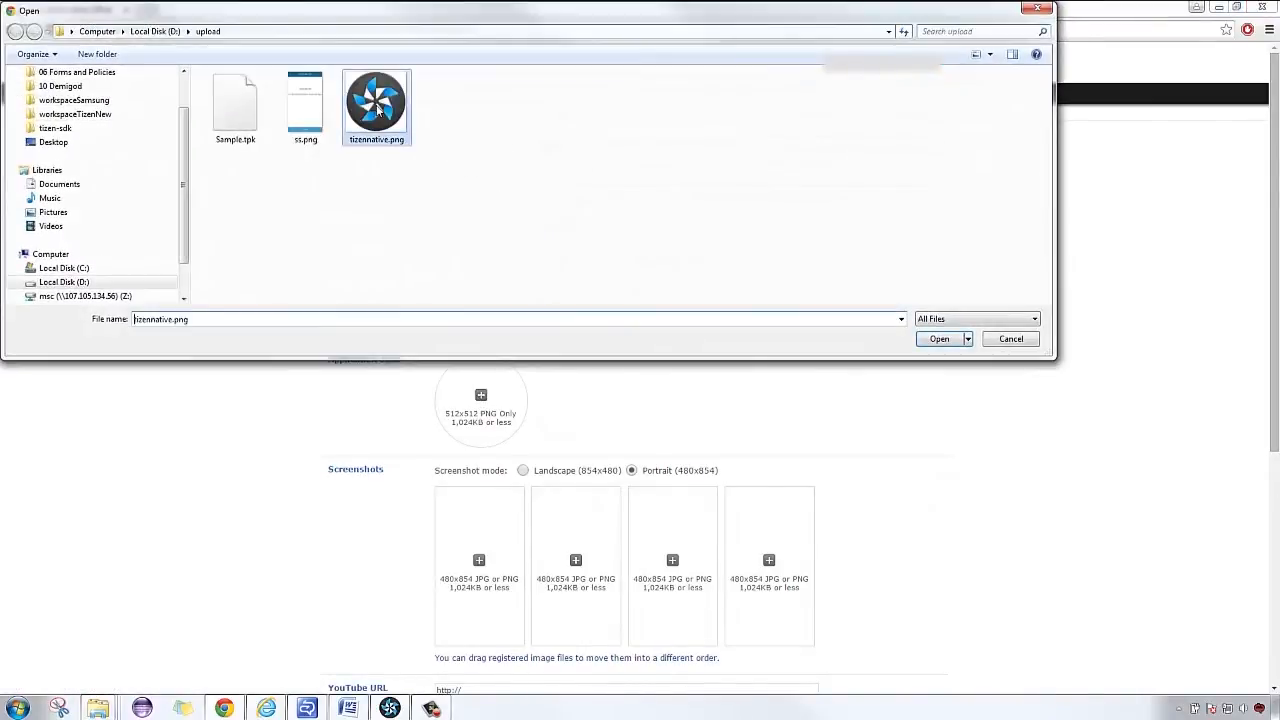
pyautogui.click(938, 338)
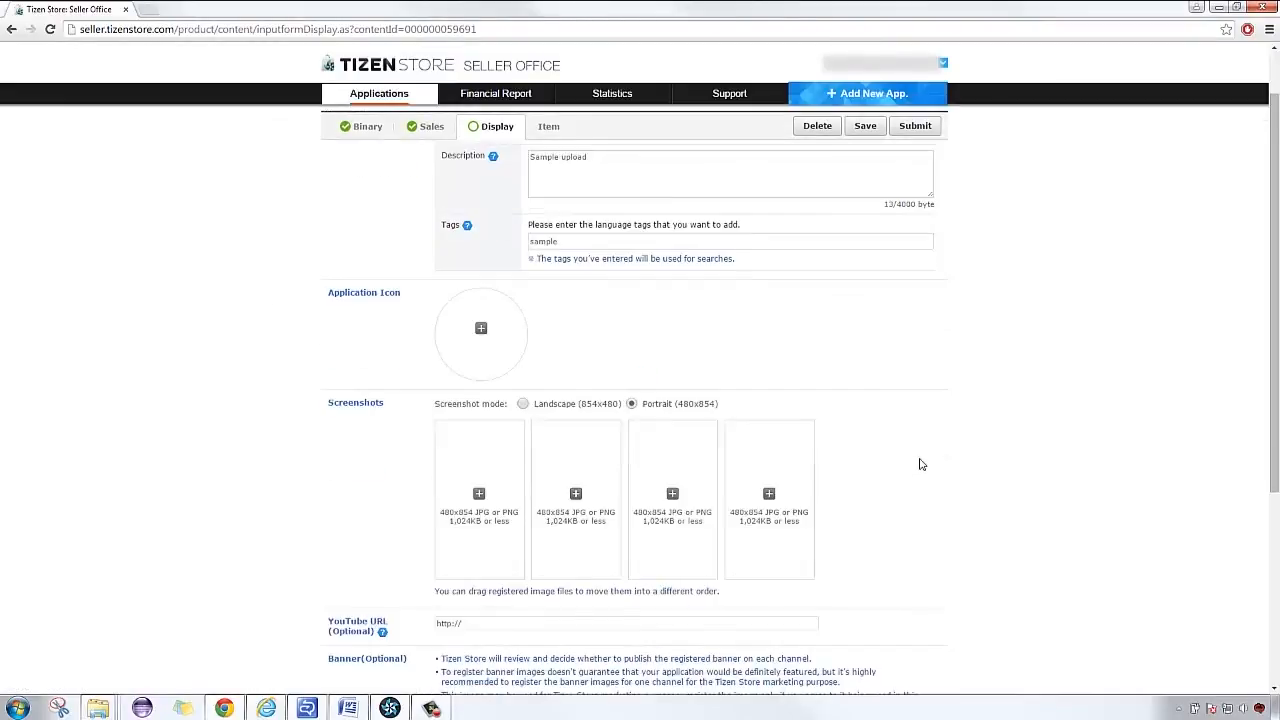
pyautogui.click(480, 328)
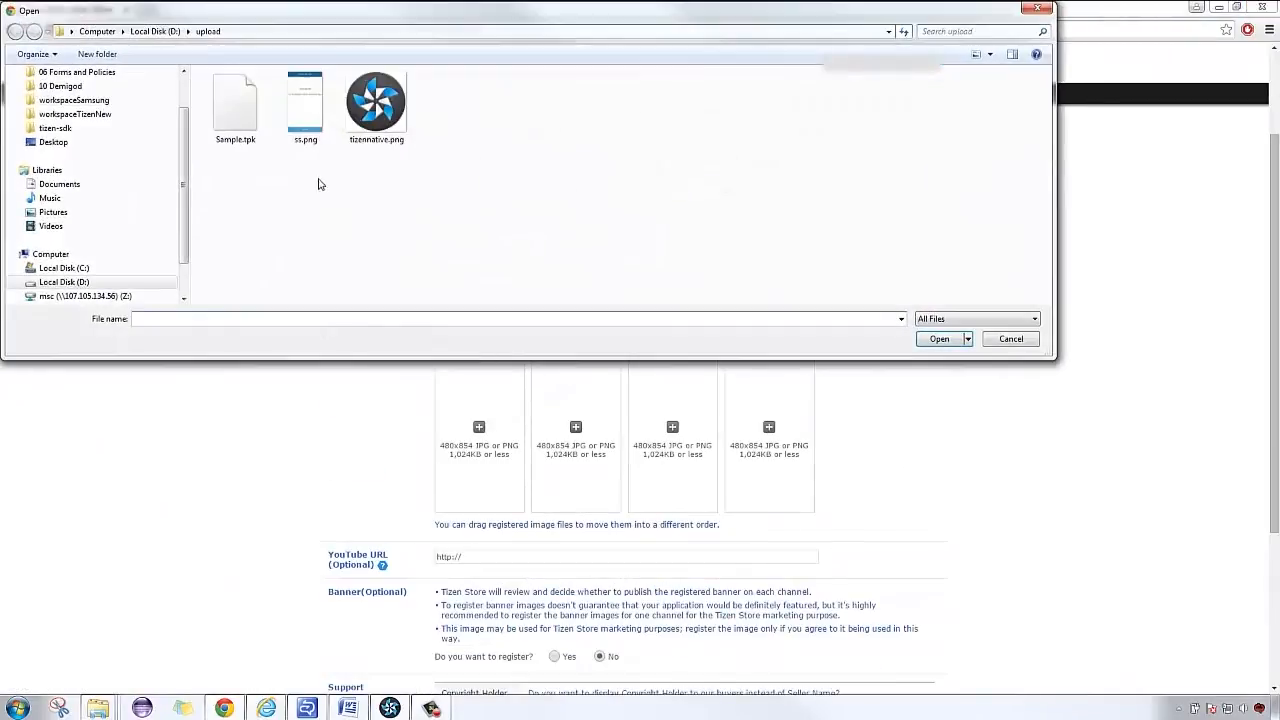
pyautogui.click(1010, 338)
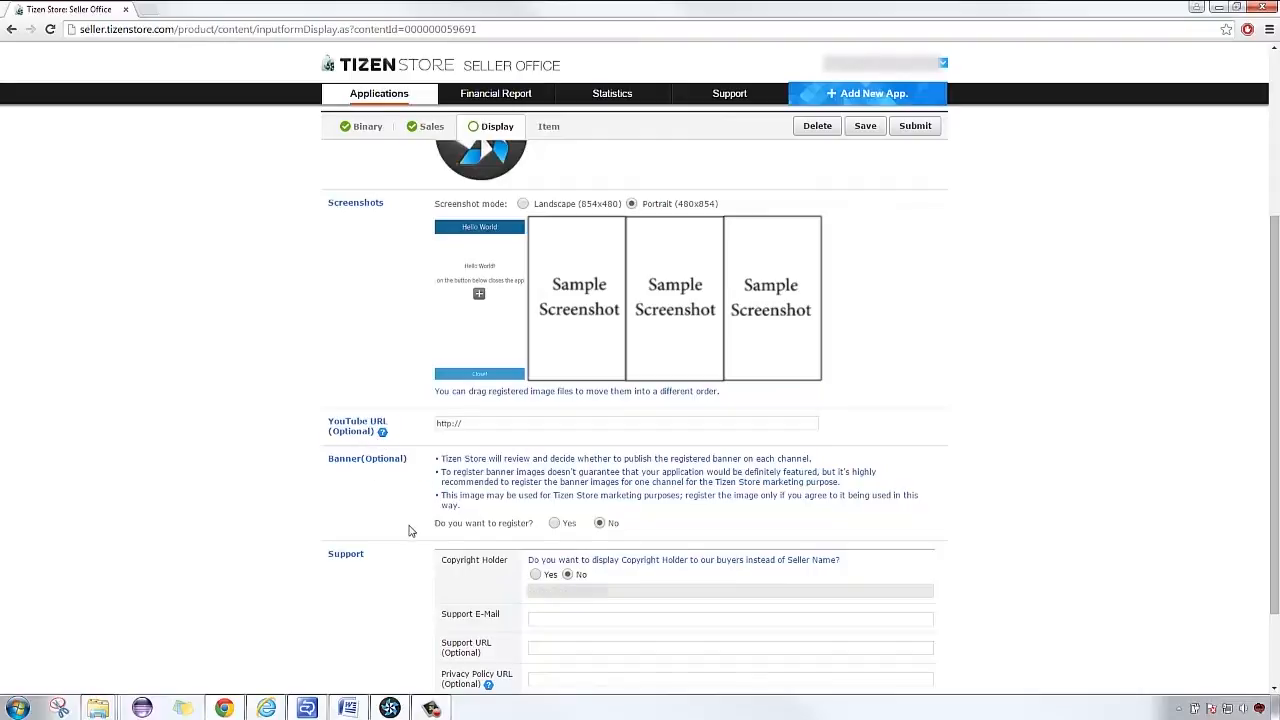
# Enter the support e-mail address, then save the display information and confirm
pyautogui.scroll(-3)
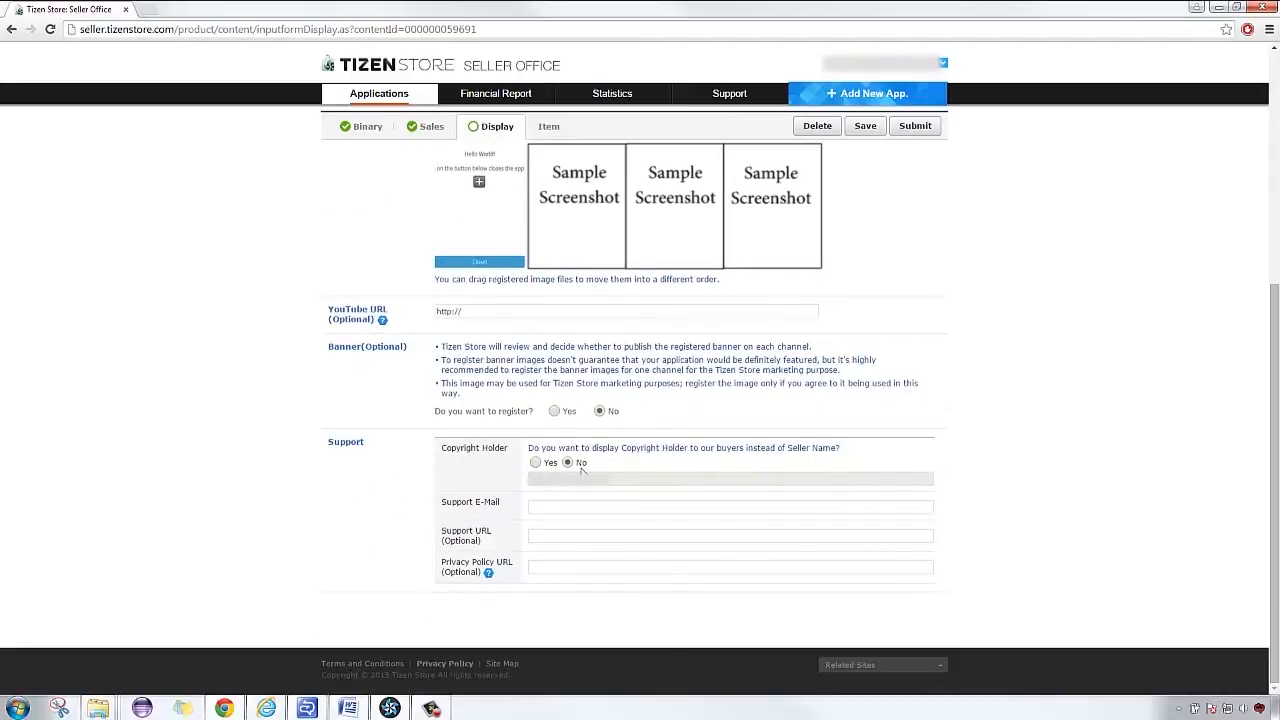
pyautogui.click(730, 507)
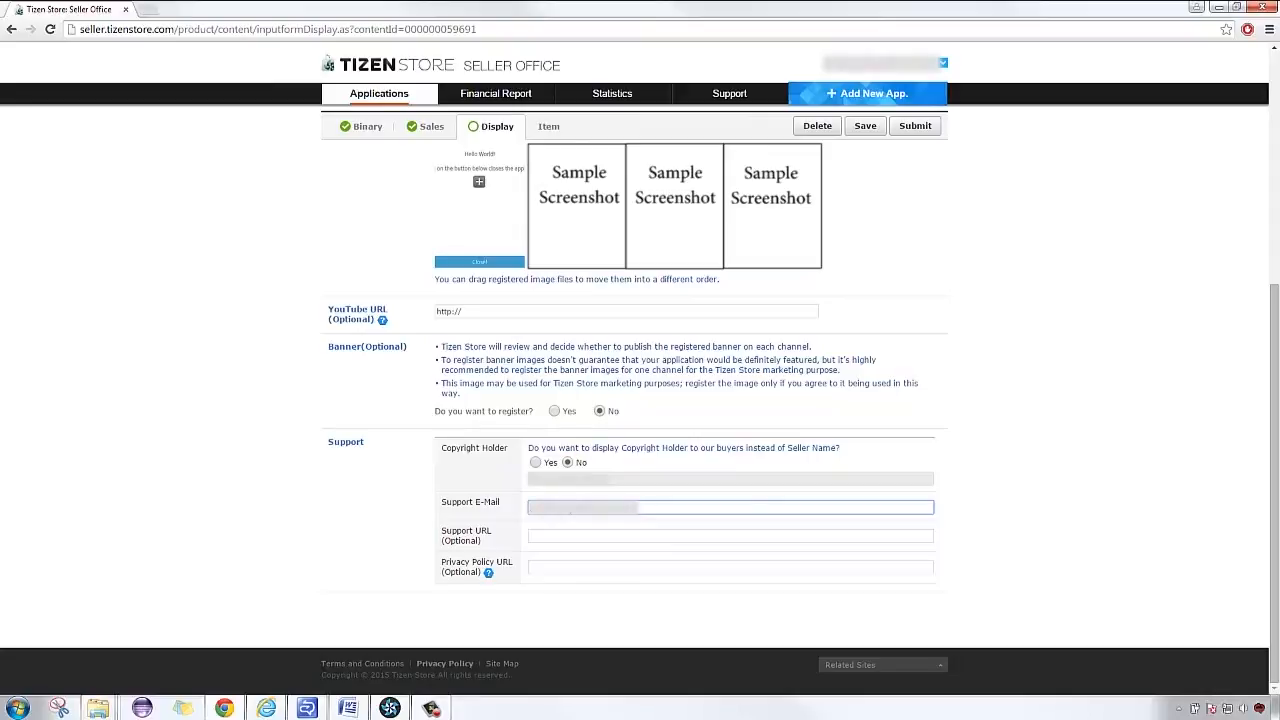
pyautogui.moveTo(493, 540)
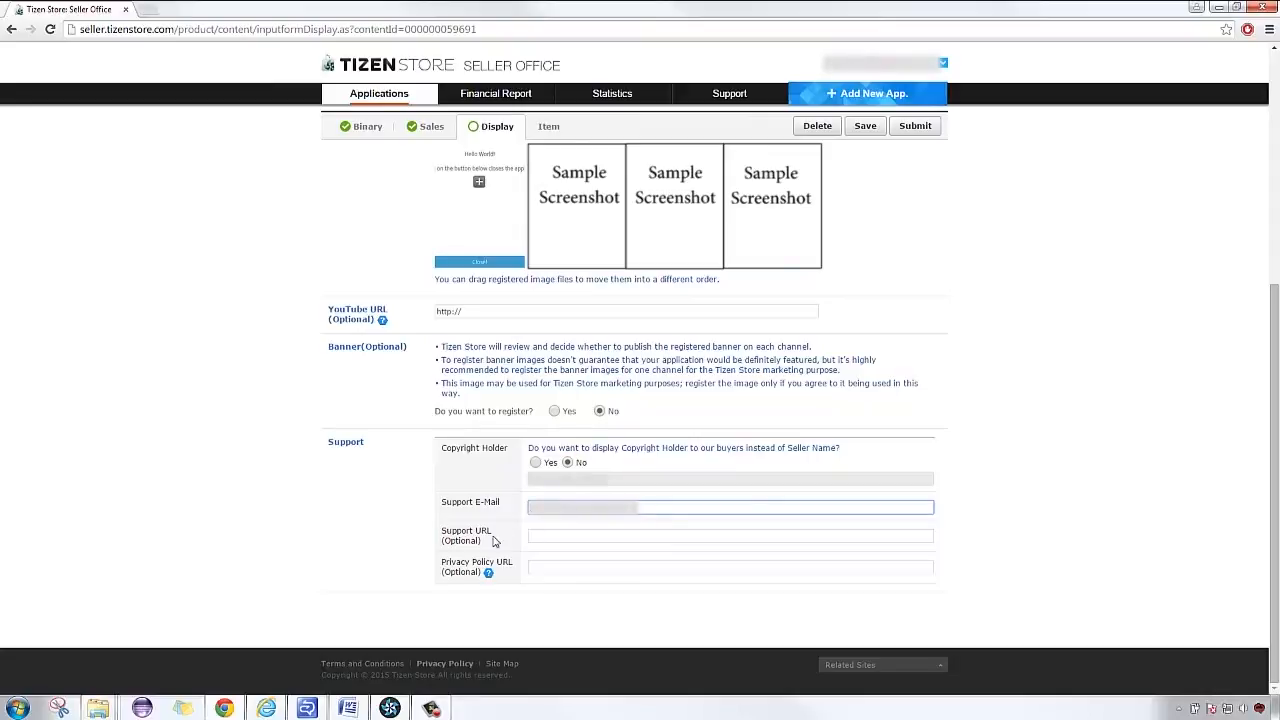
pyautogui.moveTo(1094, 582)
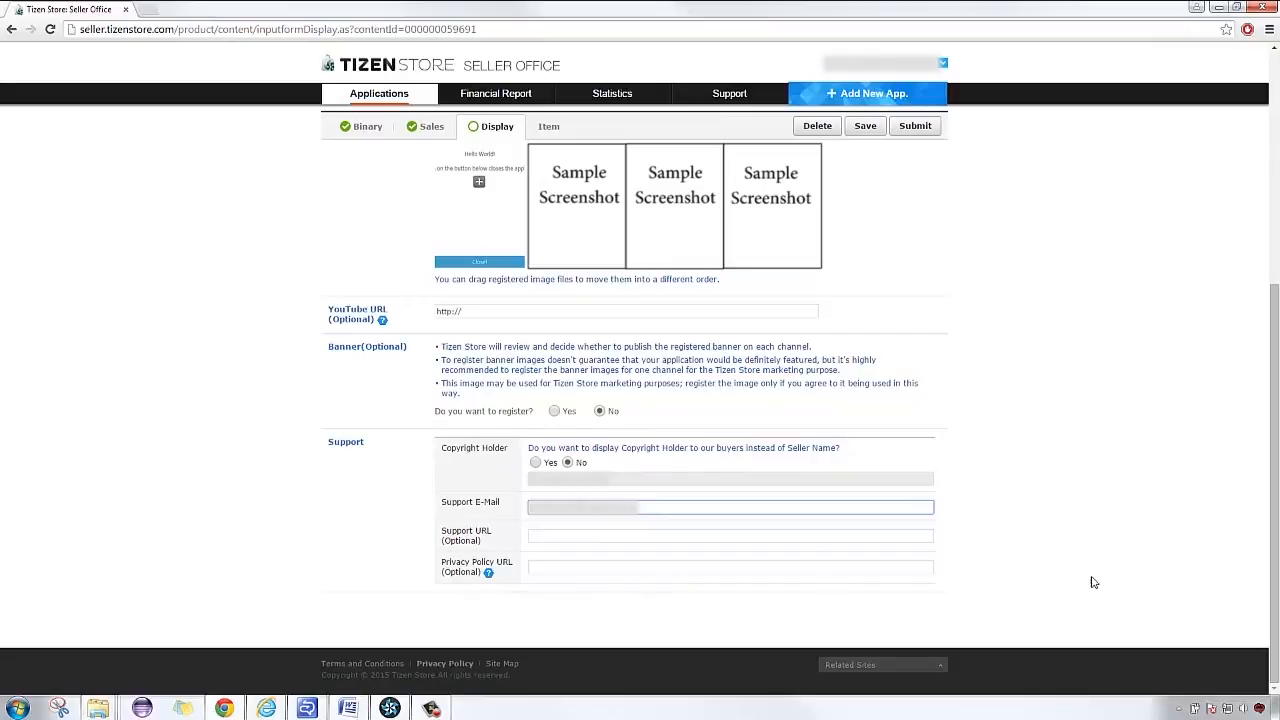
pyautogui.scroll(3)
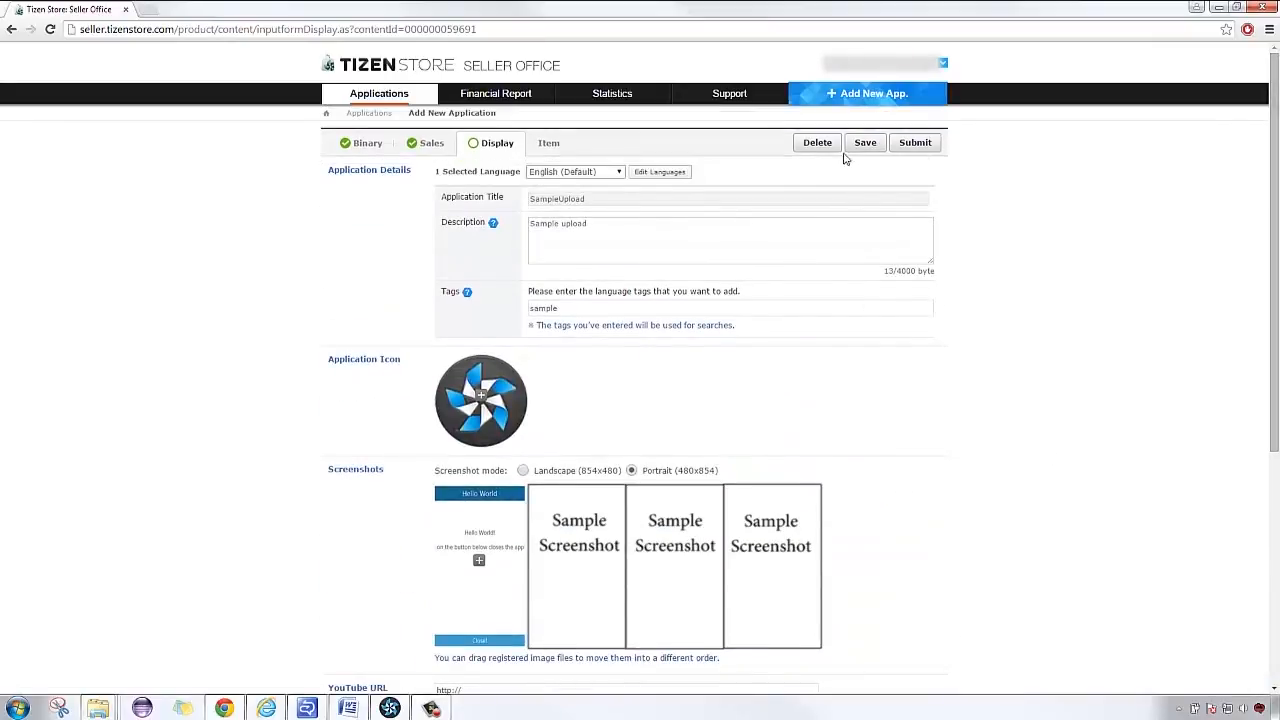
pyautogui.click(864, 142)
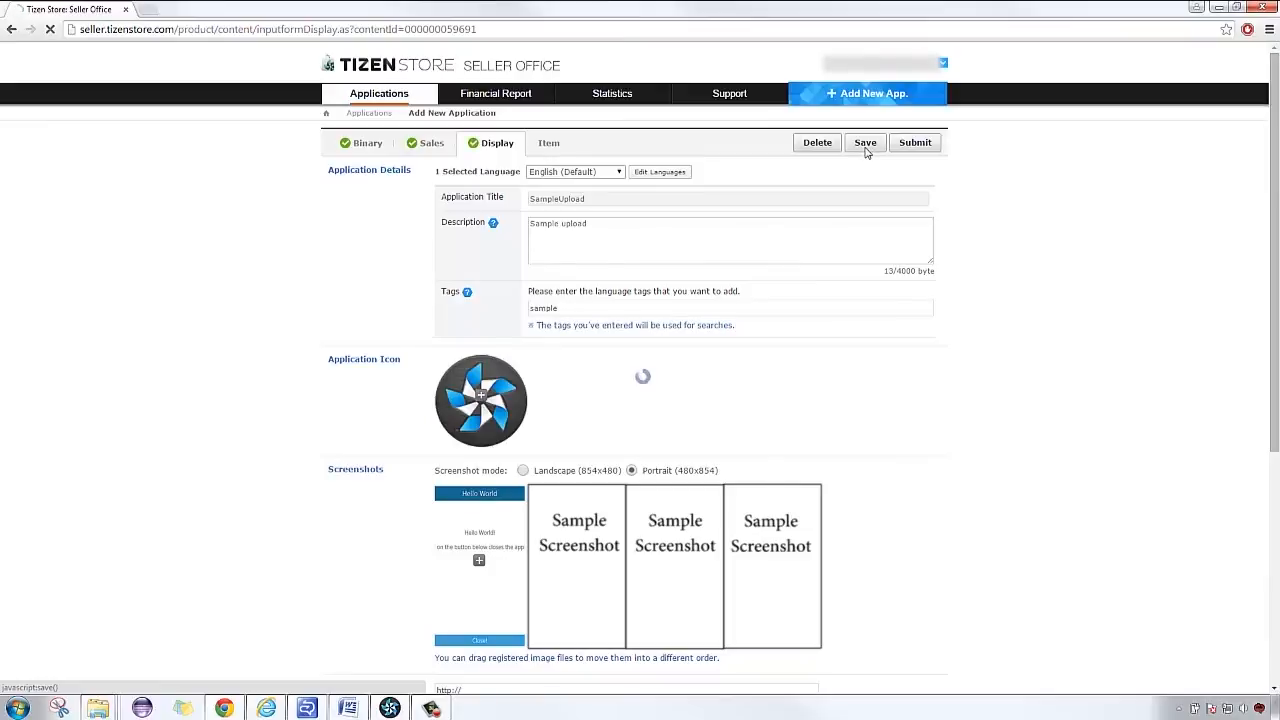
pyautogui.click(865, 141)
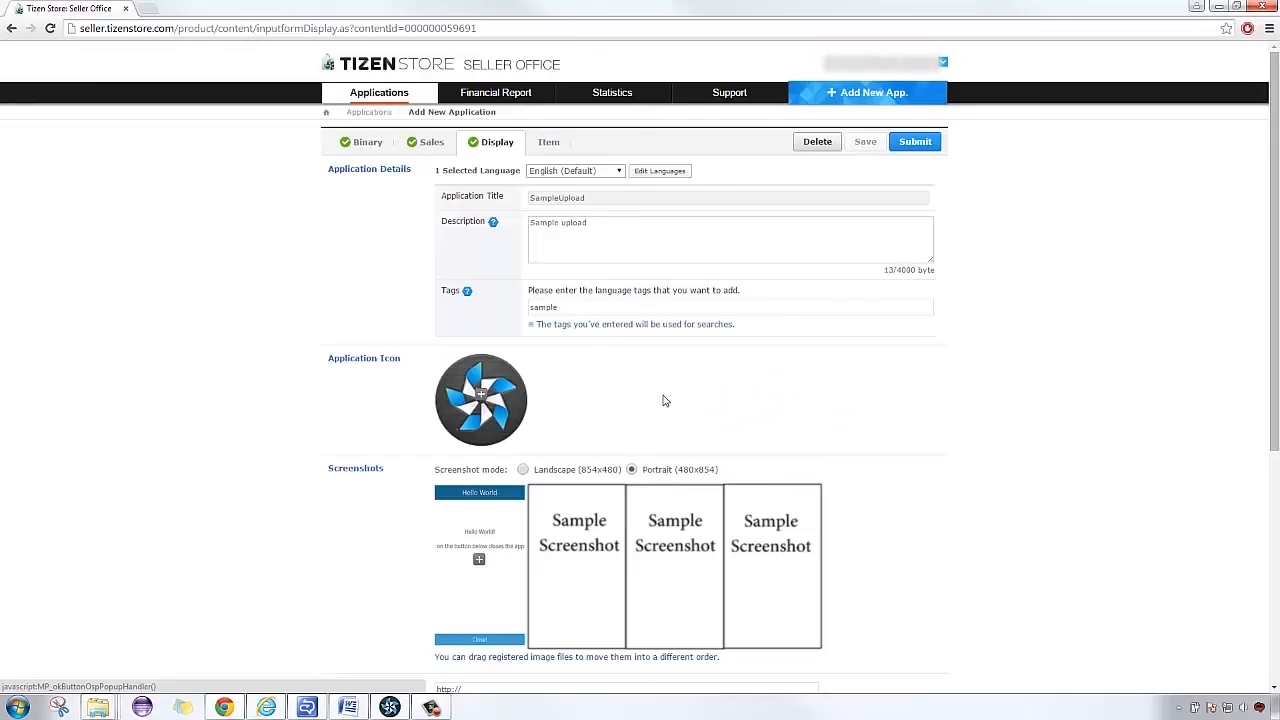
# Keep in-app purchase as Not Used on the Item step and start the submission
pyautogui.click(548, 141)
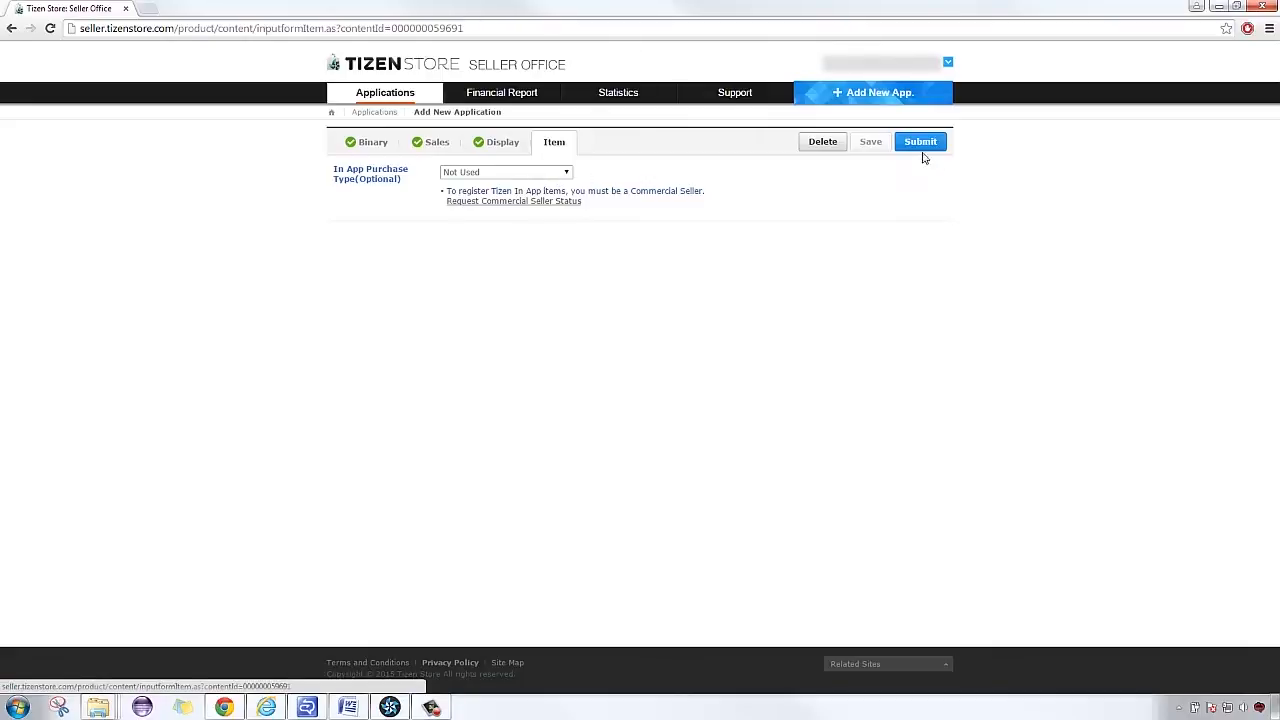
pyautogui.moveTo(737, 177)
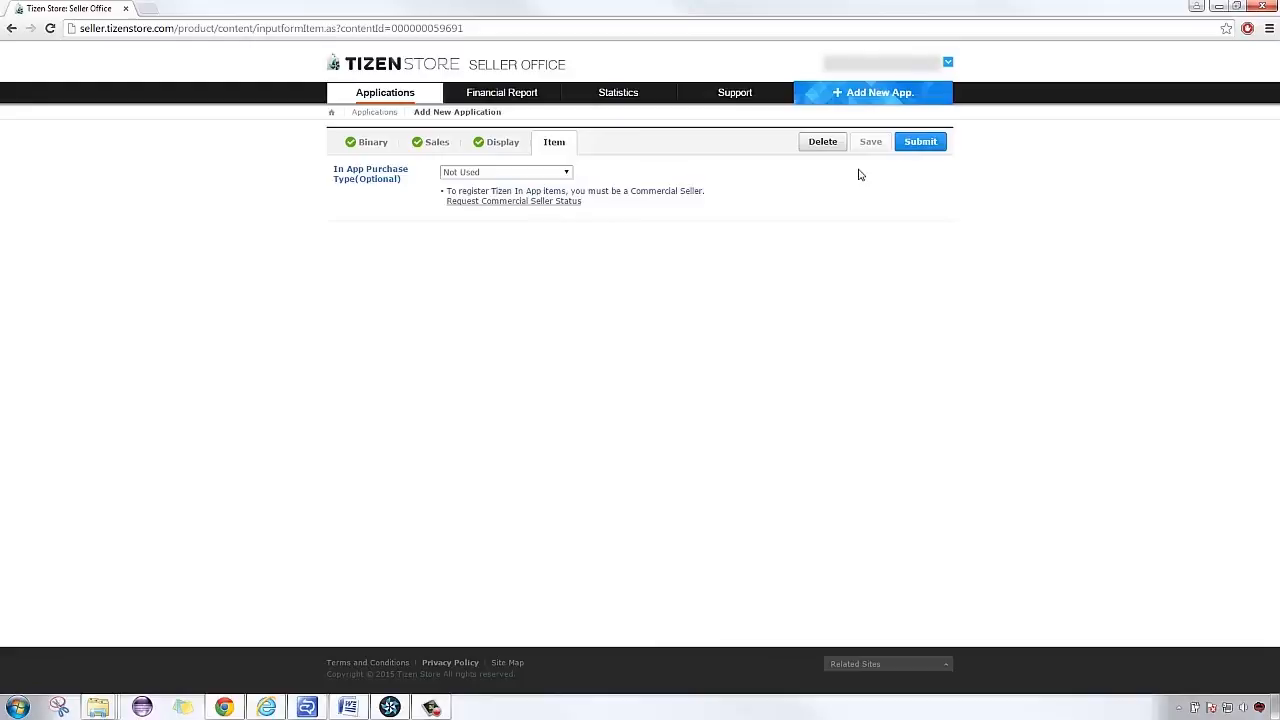
pyautogui.click(919, 141)
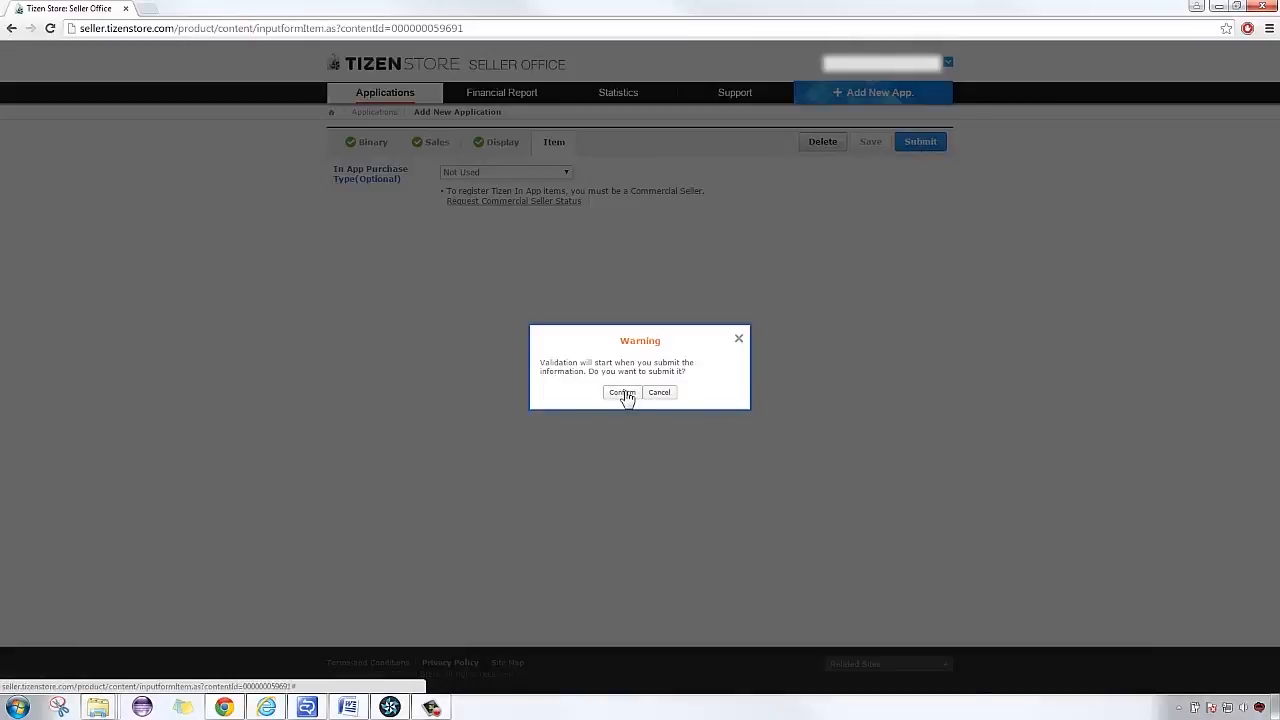
# Confirm the validation warning and view My Applications, where SampleUpload shows Ready
pyautogui.click(621, 392)
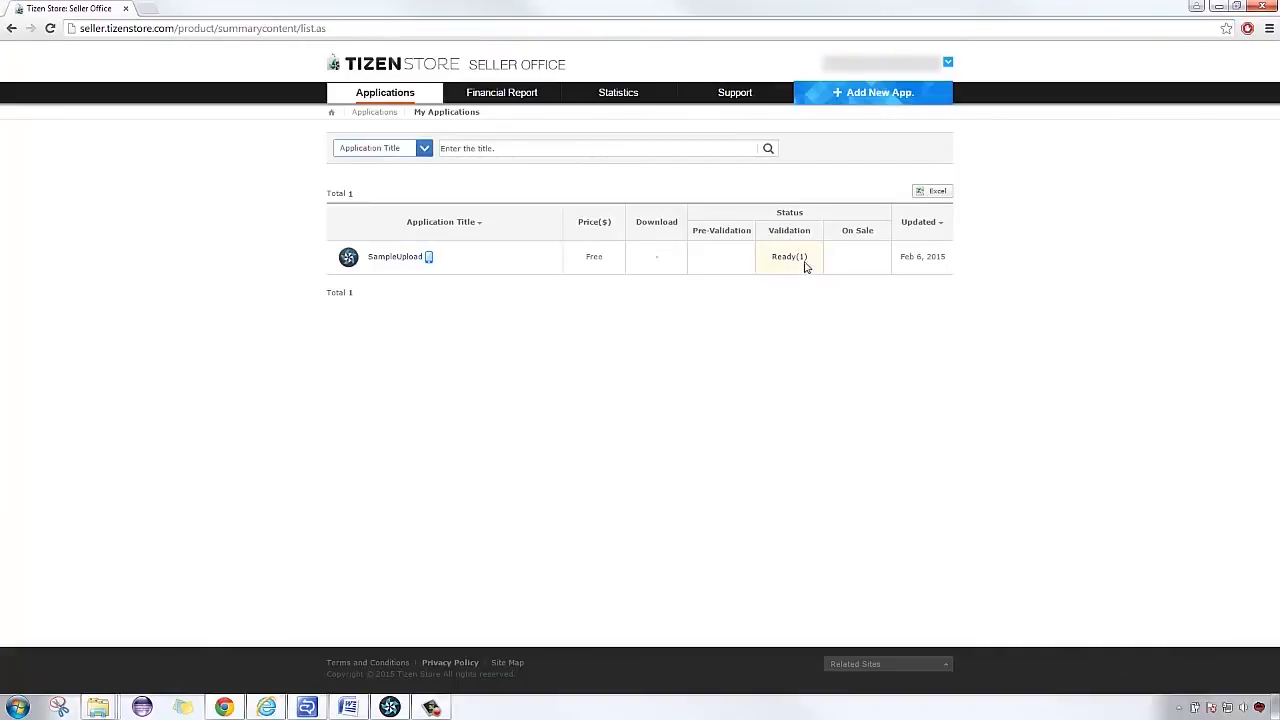
pyautogui.moveTo(813, 291)
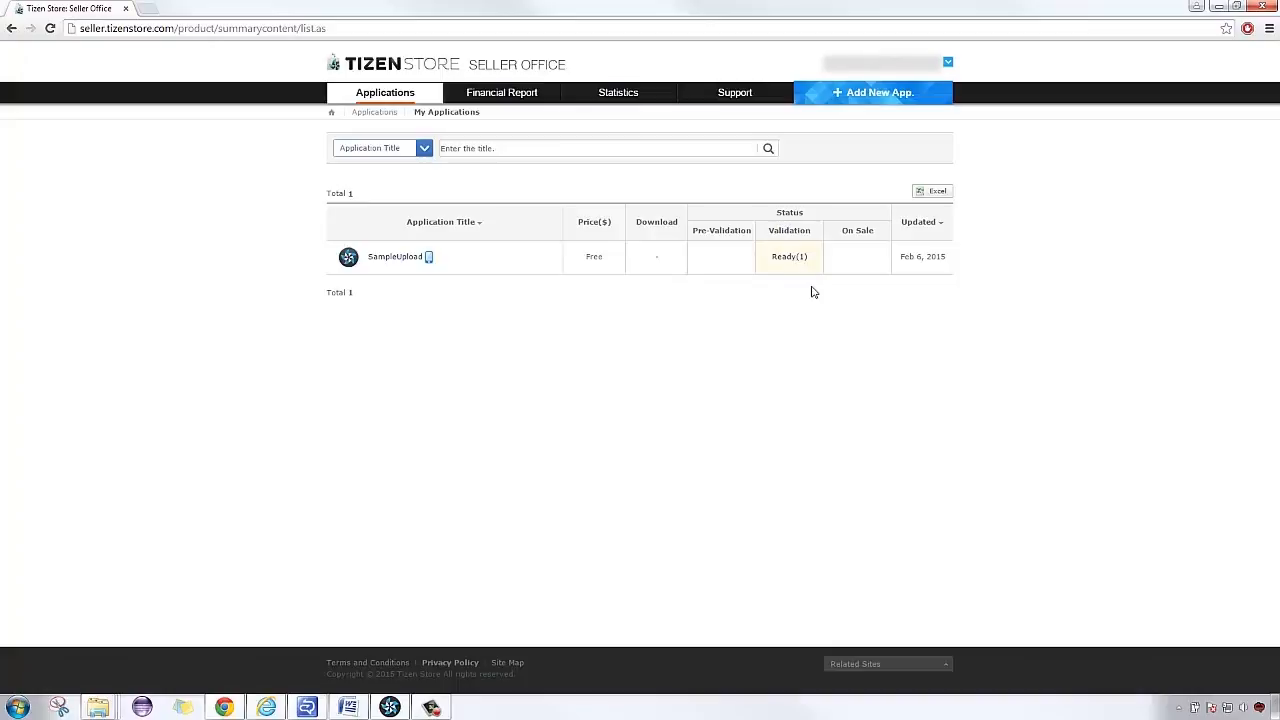
pyautogui.moveTo(503, 195)
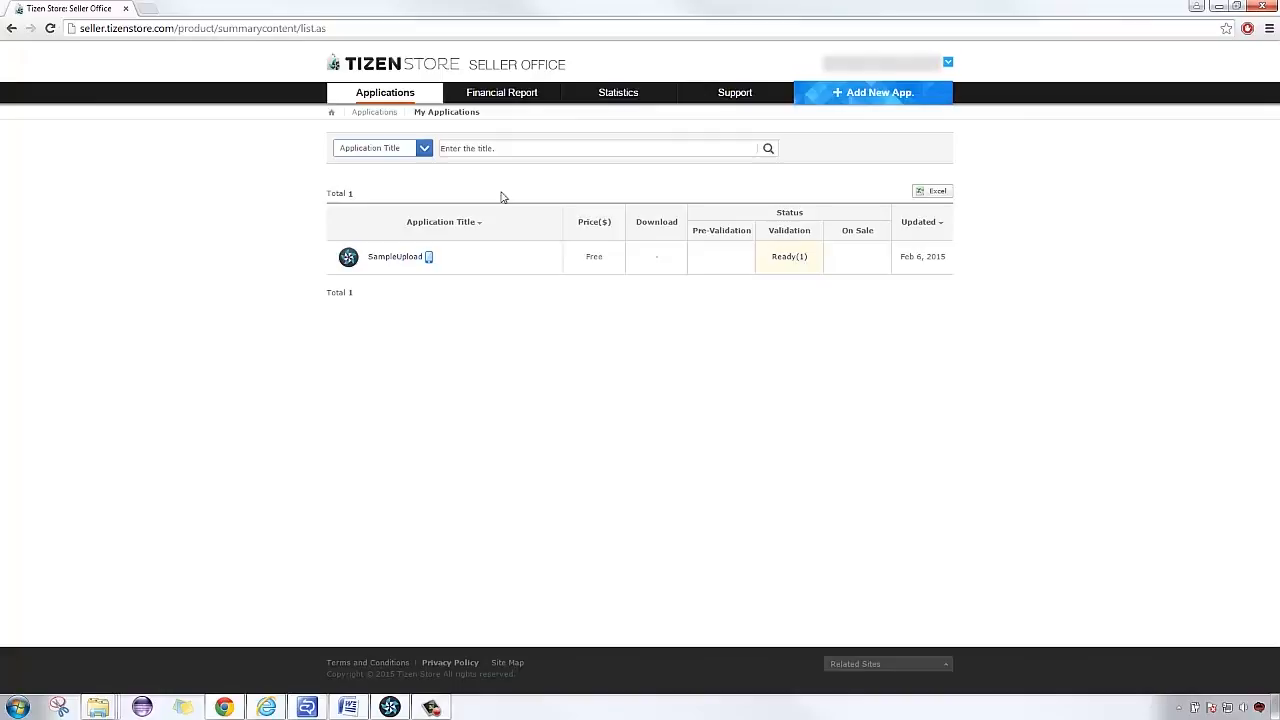
pyautogui.click(384, 92)
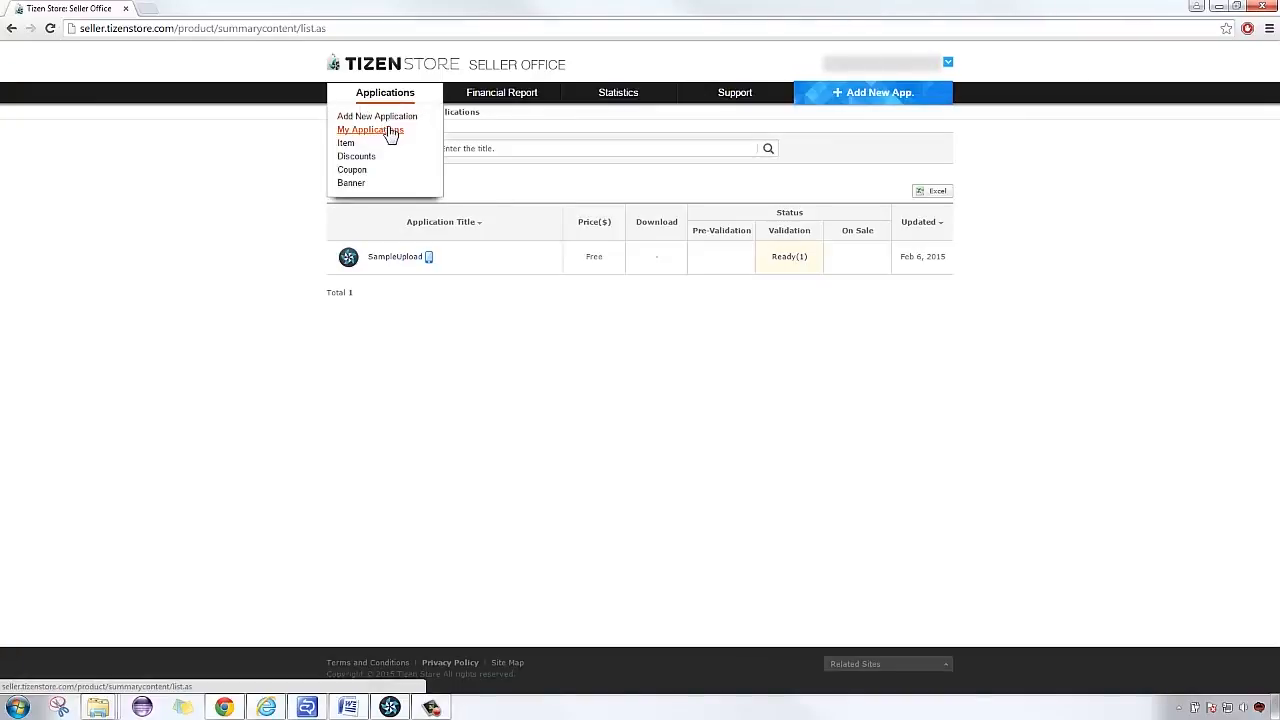
pyautogui.click(371, 130)
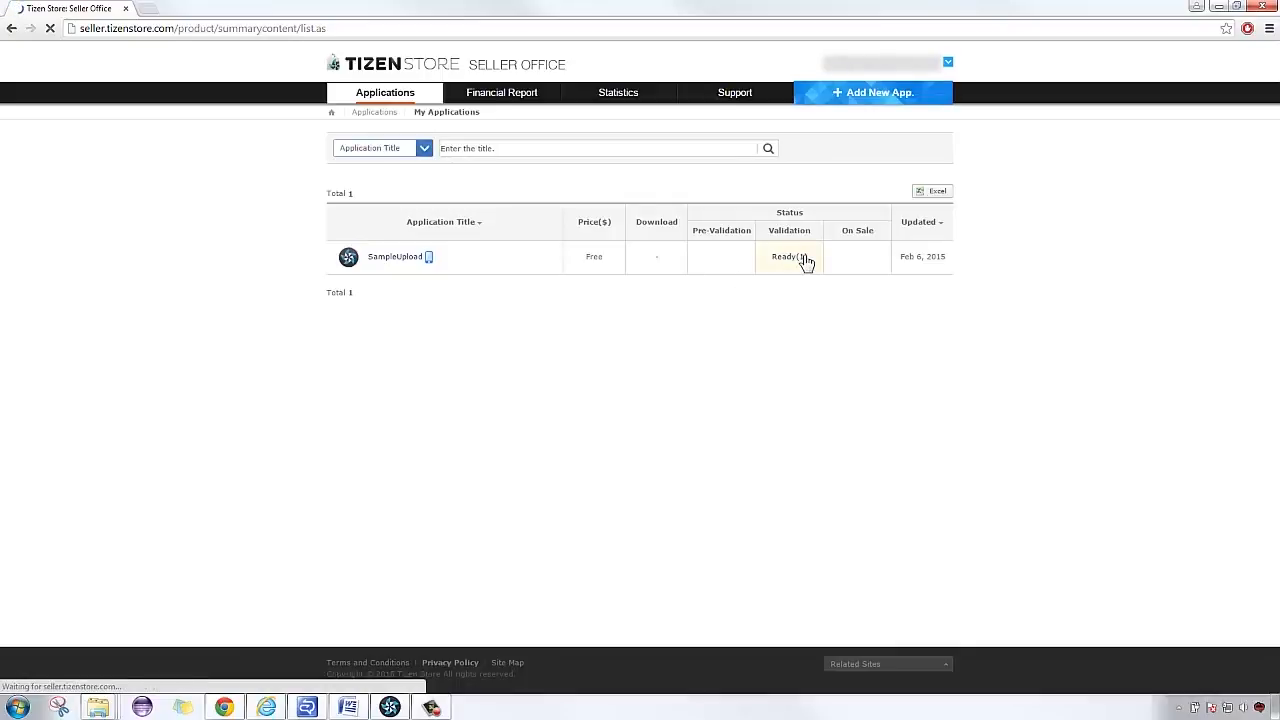
# Open SampleUpload's details from Ready(1) and view its Display tab with icon and screenshots
pyautogui.click(789, 257)
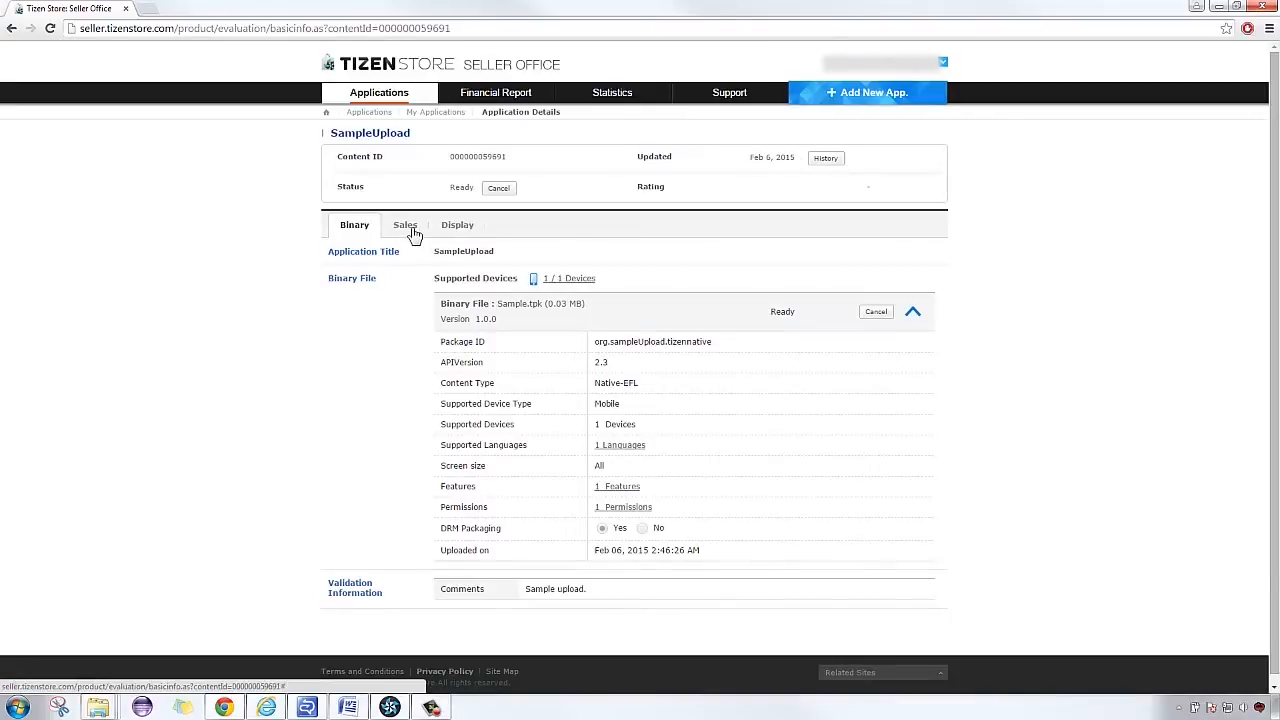
pyautogui.click(457, 224)
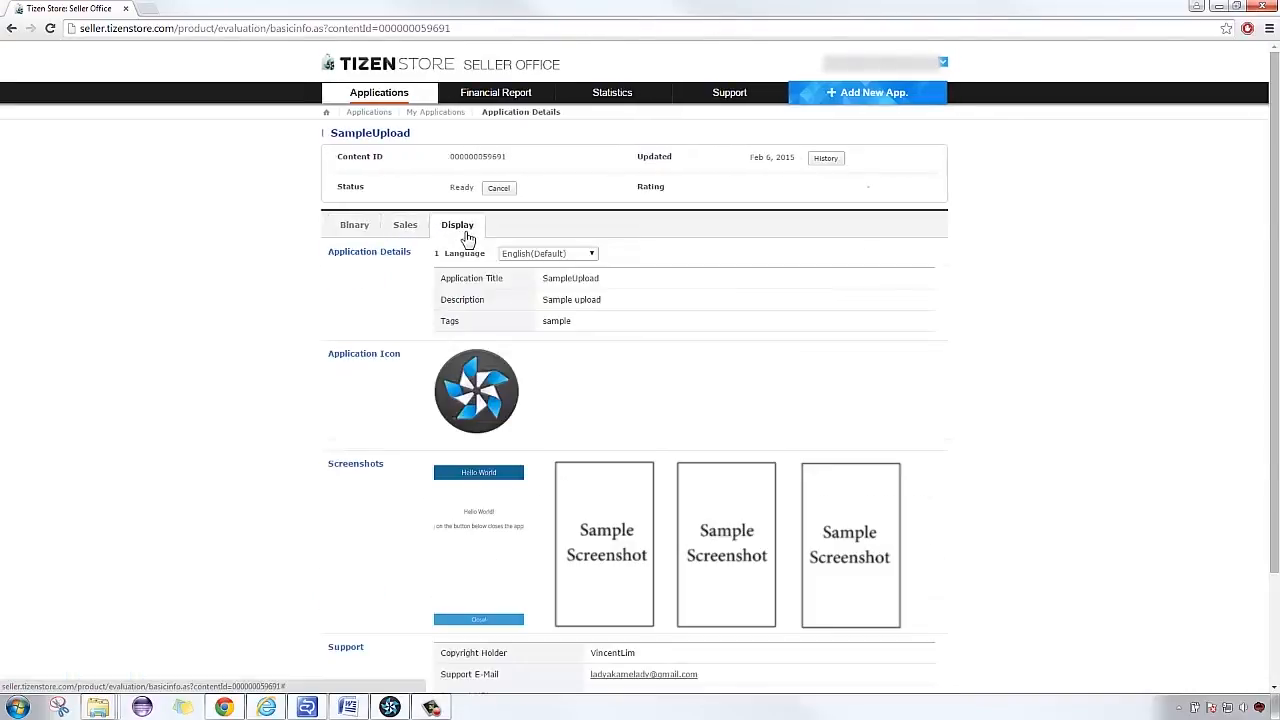